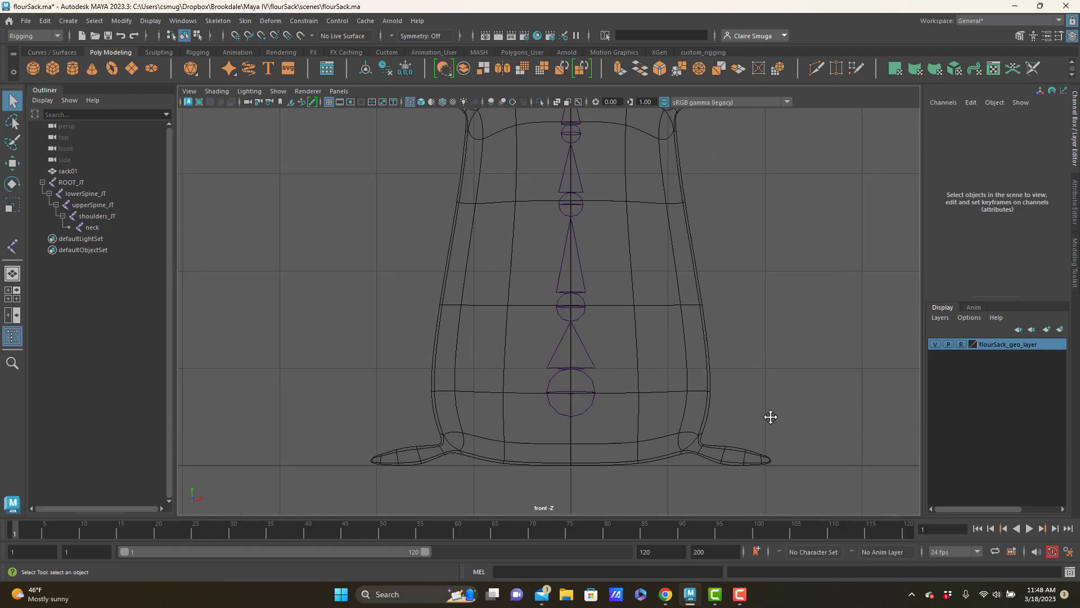
# Create a four-joint leg chain: hip in the lower body, knee, ankle, and toe at the foot's tip
pyautogui.scroll(-3)
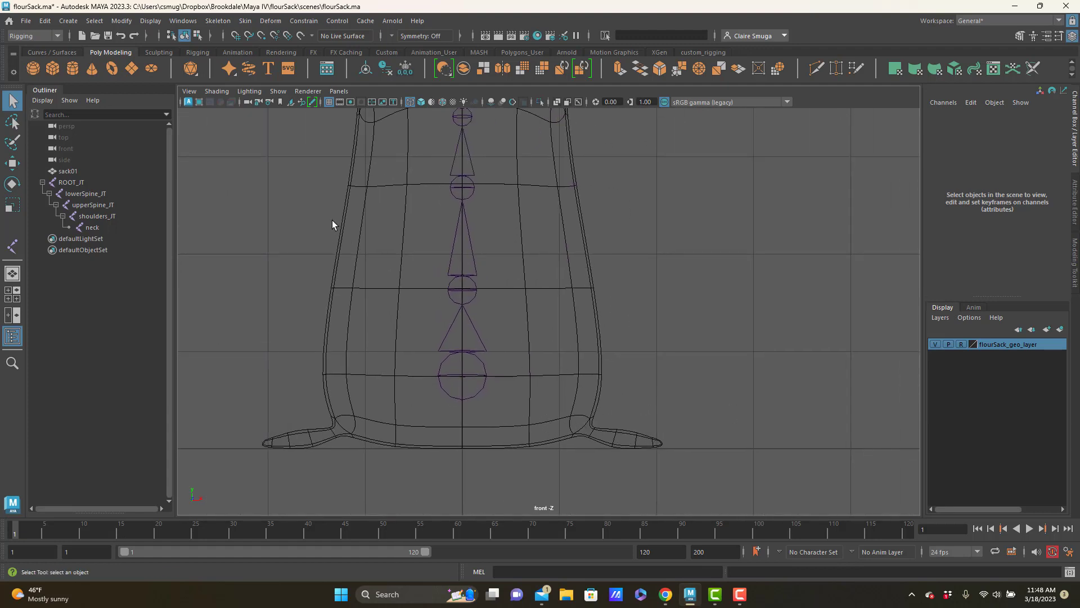
pyautogui.click(218, 20)
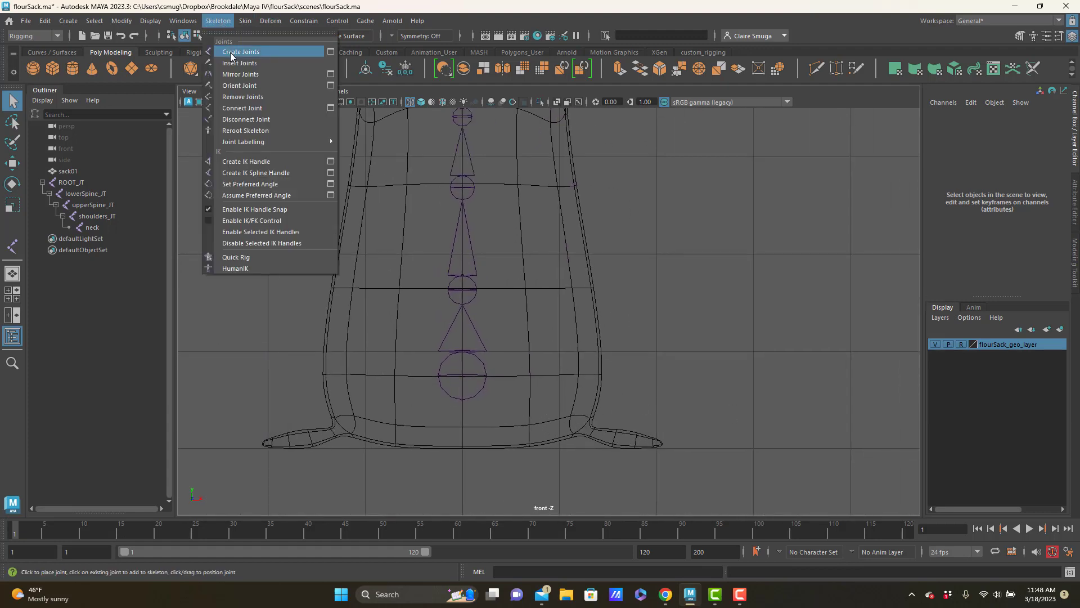
pyautogui.click(241, 52)
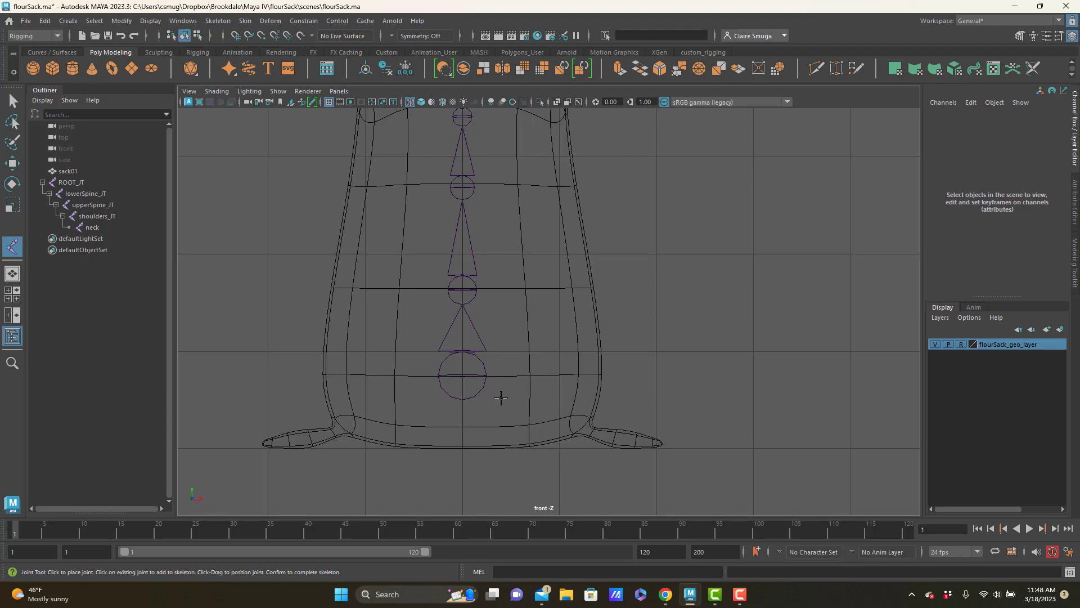
pyautogui.moveTo(525, 364)
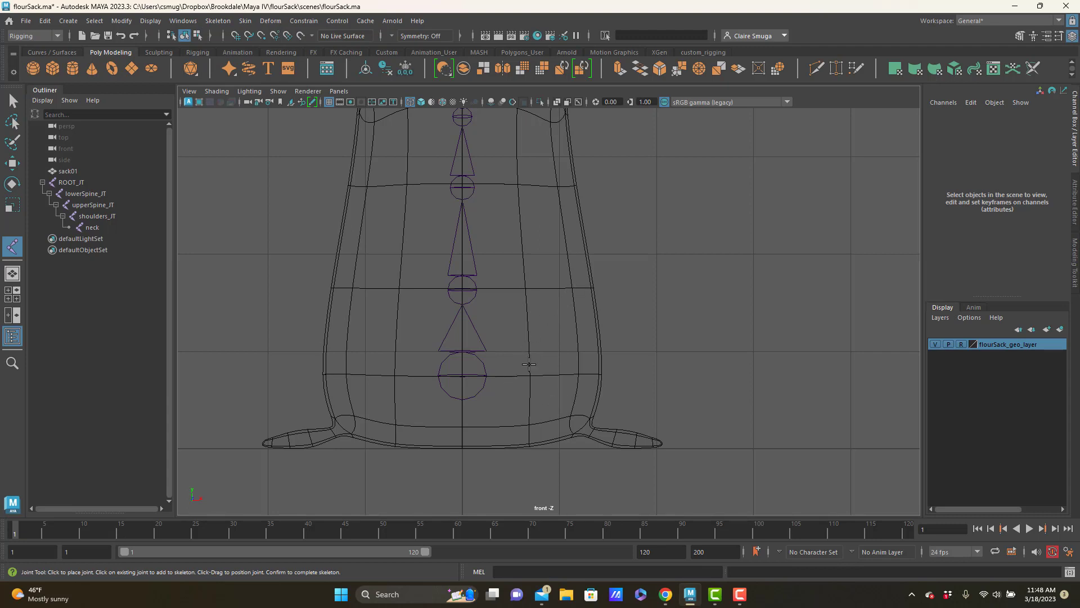
pyautogui.moveTo(505, 400)
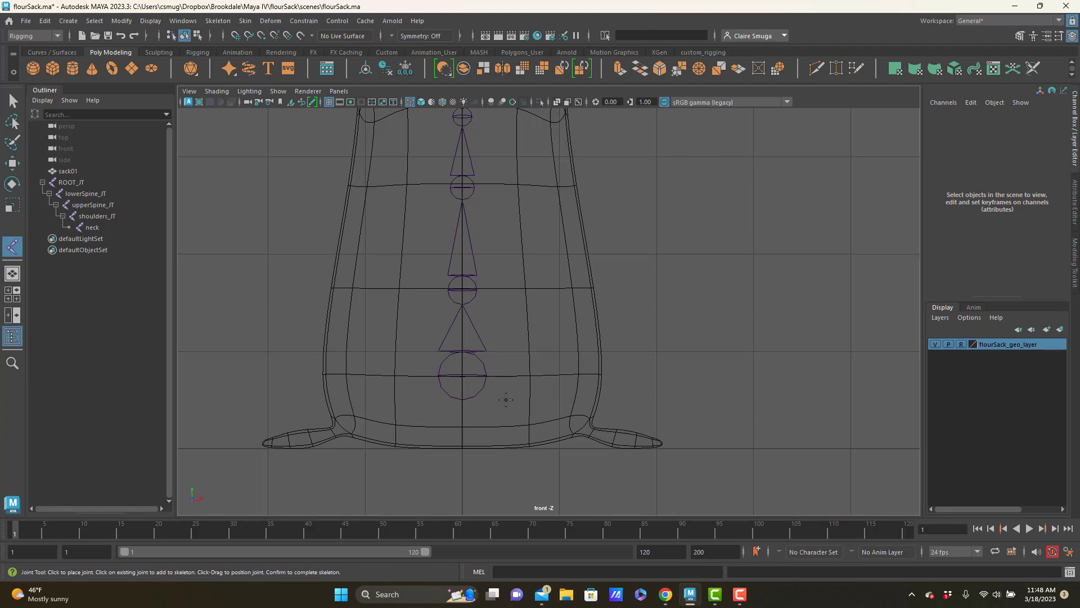
pyautogui.click(507, 400)
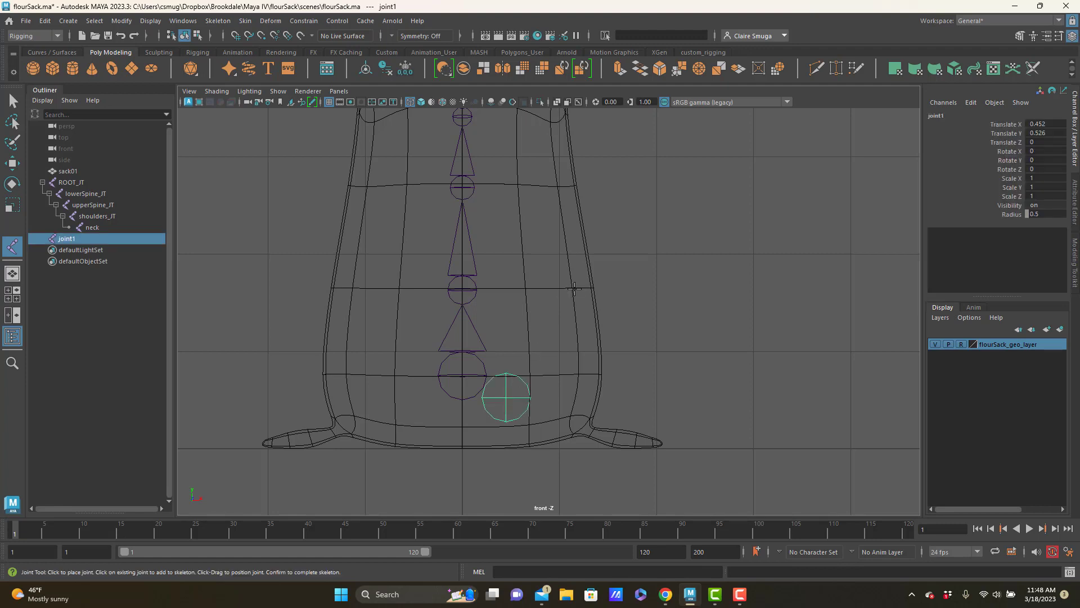
pyautogui.click(572, 291)
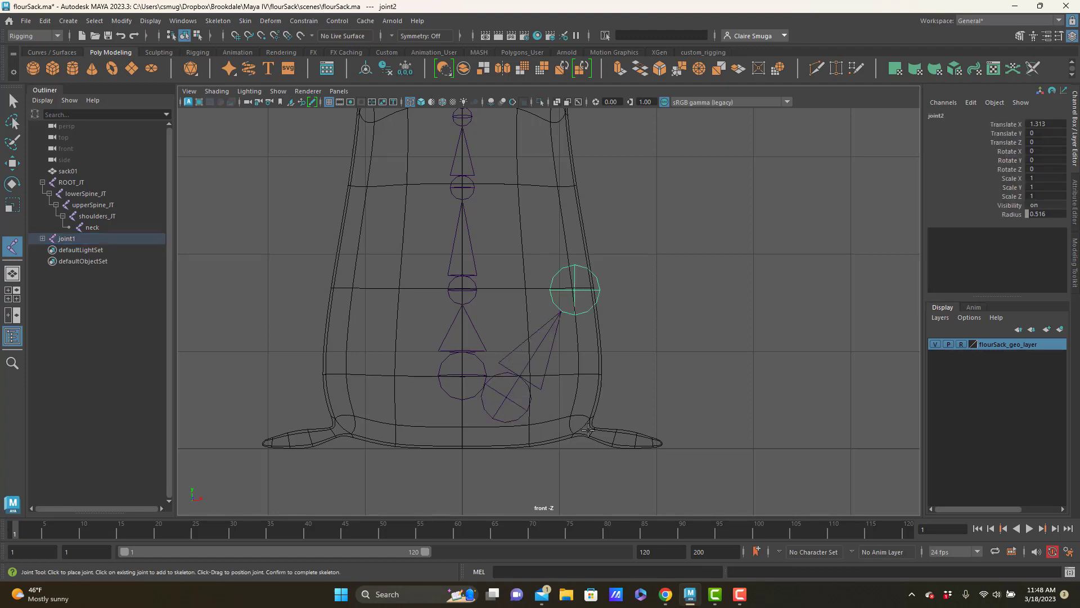
pyautogui.click(588, 430)
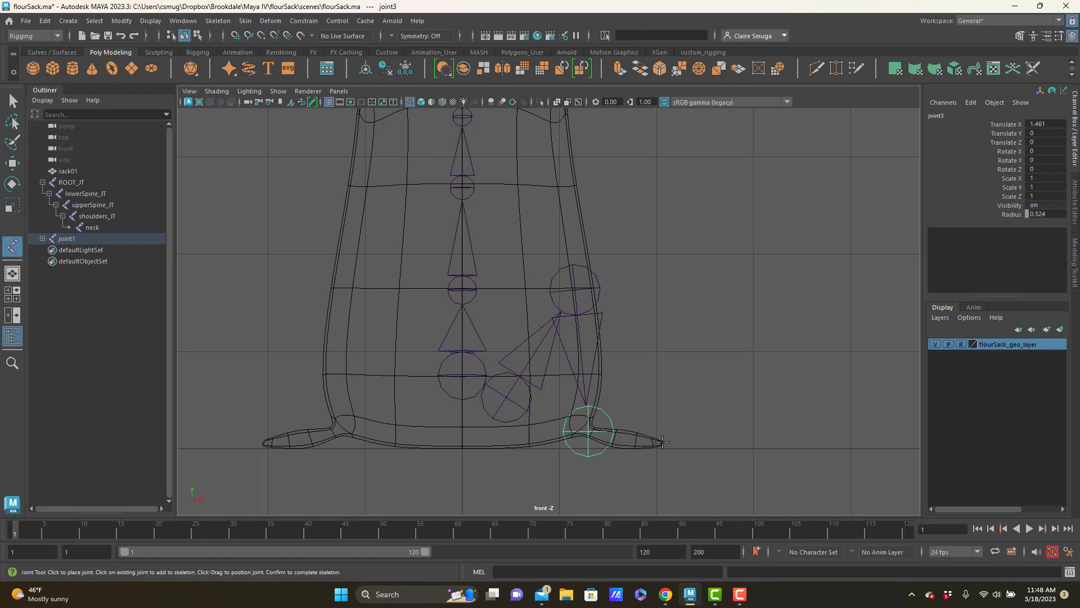
pyautogui.click(663, 443)
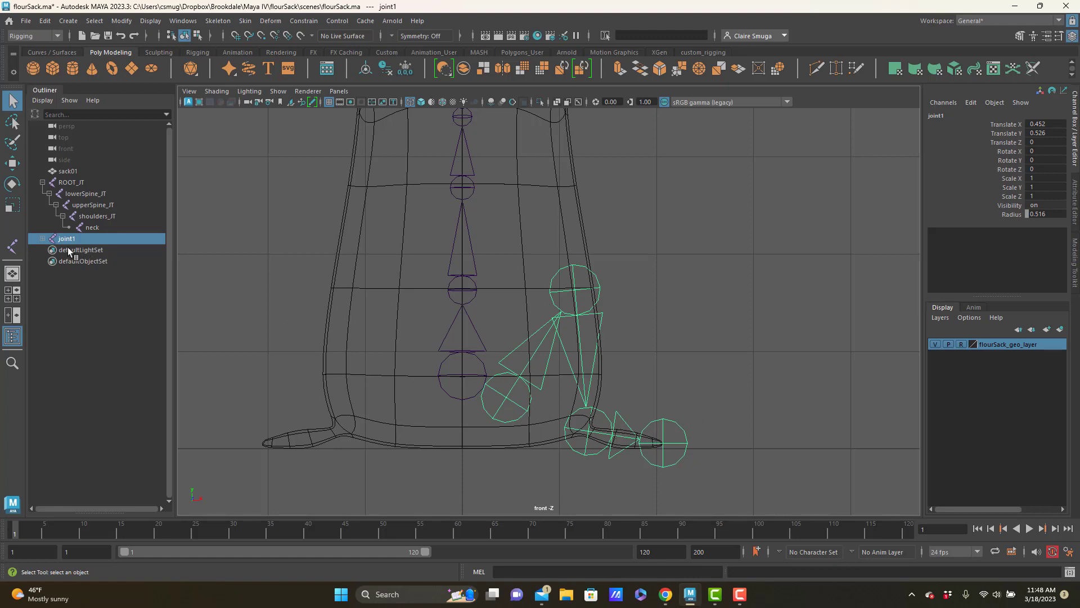
# Rename the leg joints hip_JT, knee_JT and ankle_JT in the Outliner
pyautogui.click(42, 238)
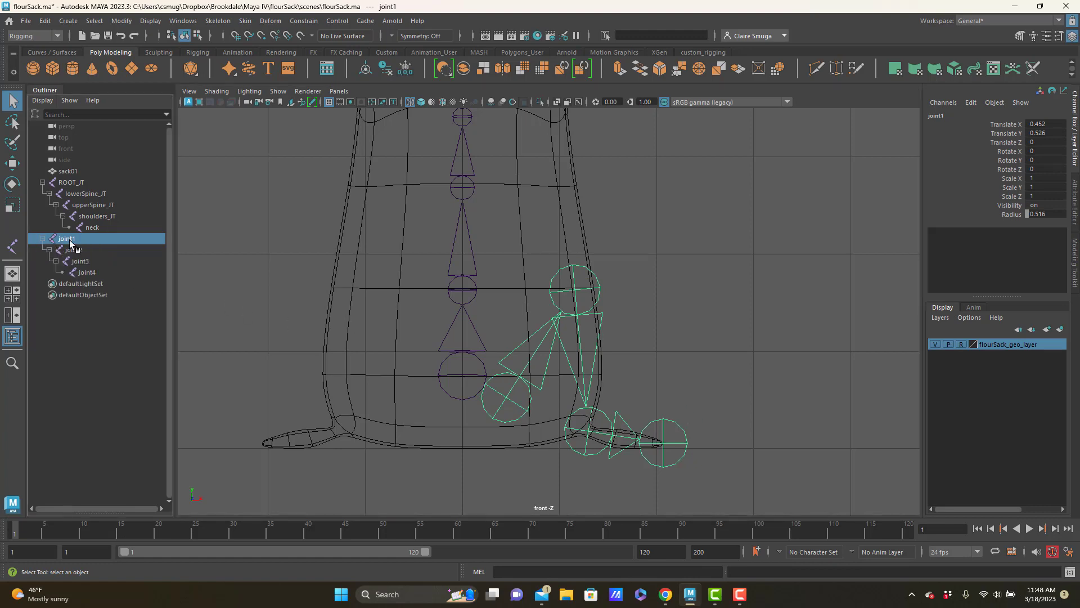
pyautogui.doubleClick(65, 239)
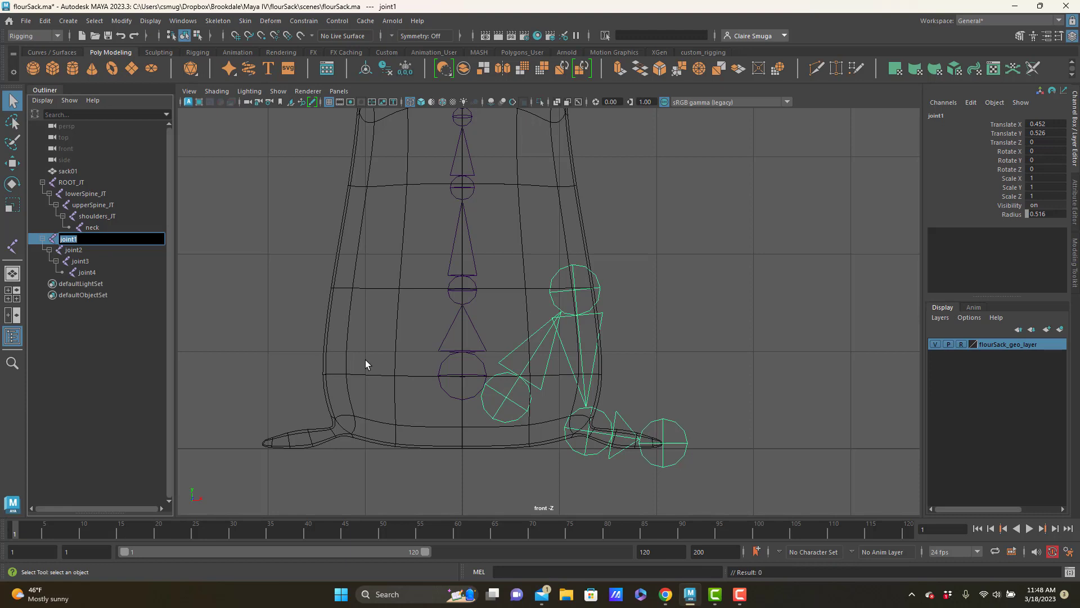
pyautogui.write('hip_JT')
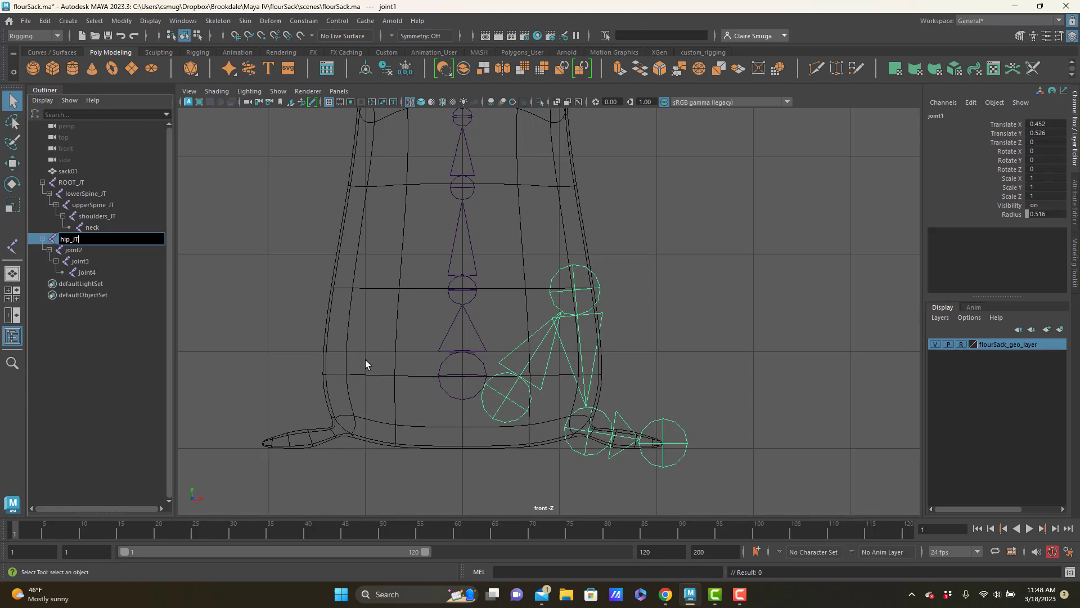
pyautogui.click(73, 249)
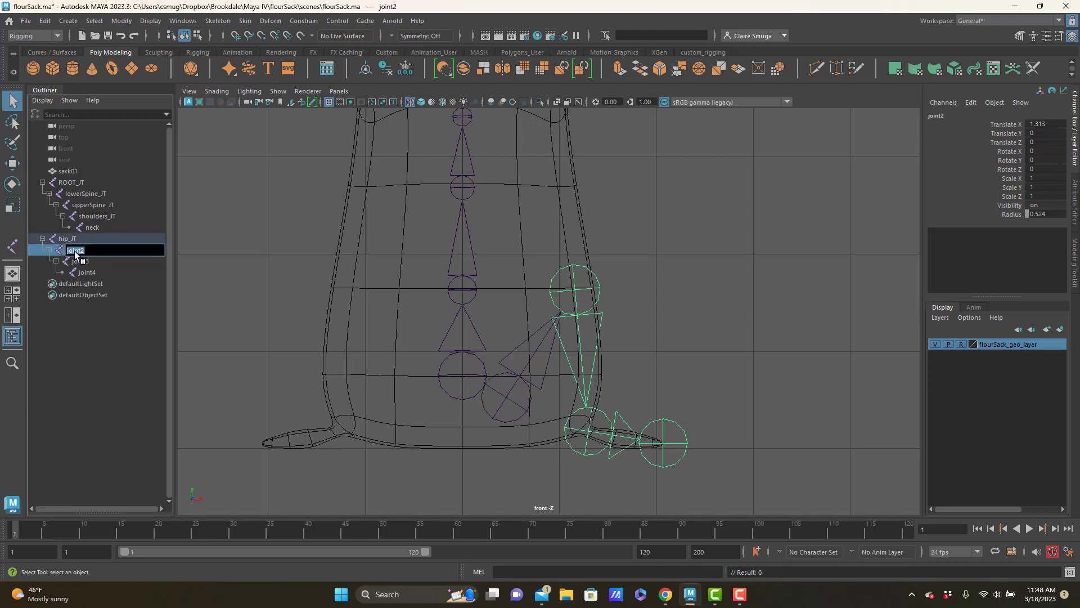
pyautogui.write('knee_JT')
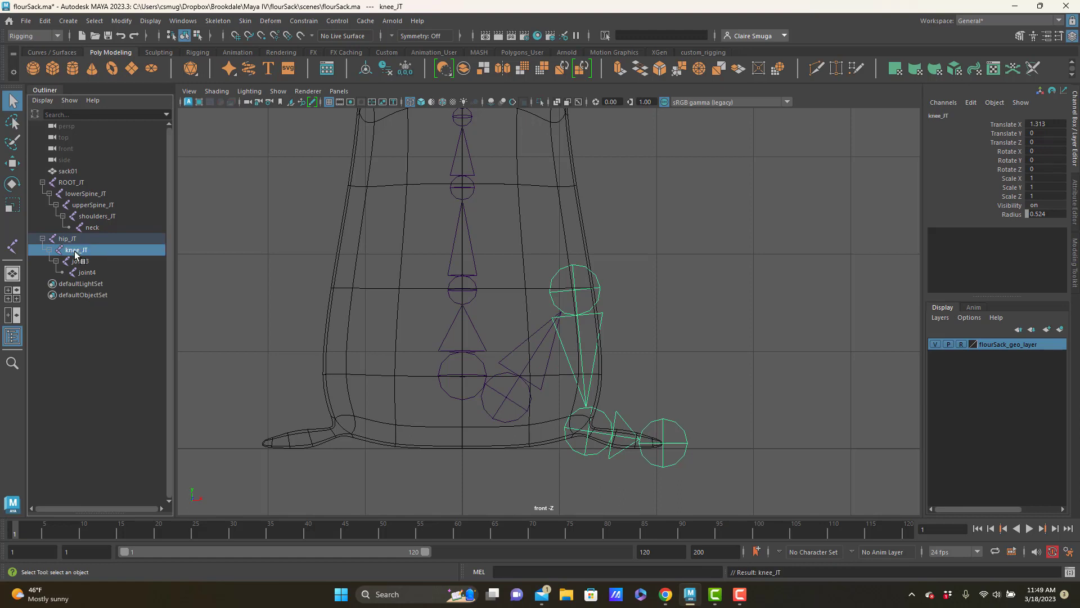
pyautogui.doubleClick(78, 261)
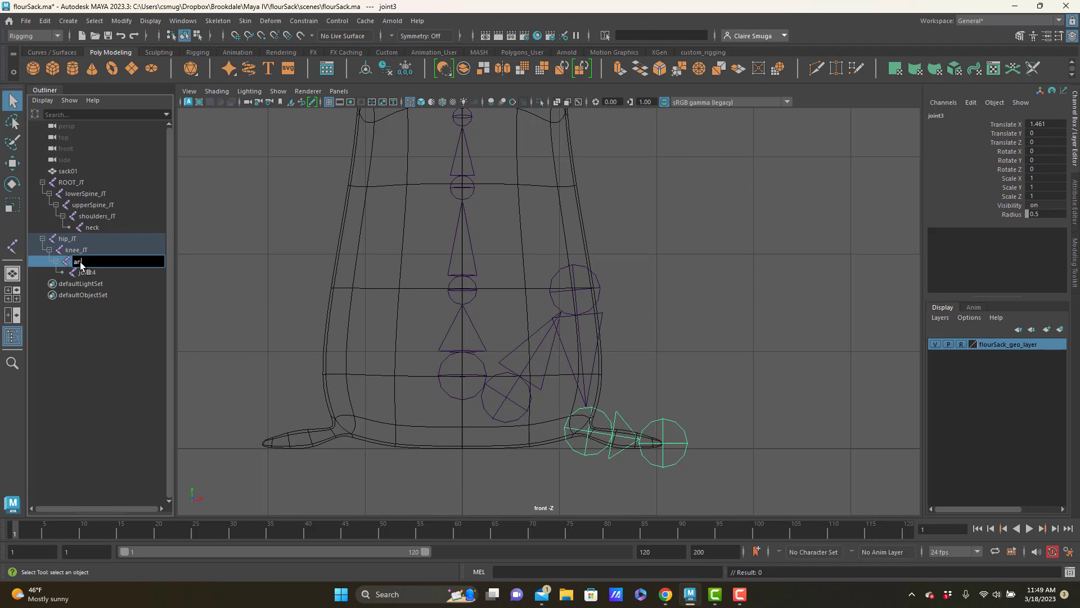
pyautogui.write('ankle_JT')
pyautogui.click(120, 271)
pyautogui.write('toe')
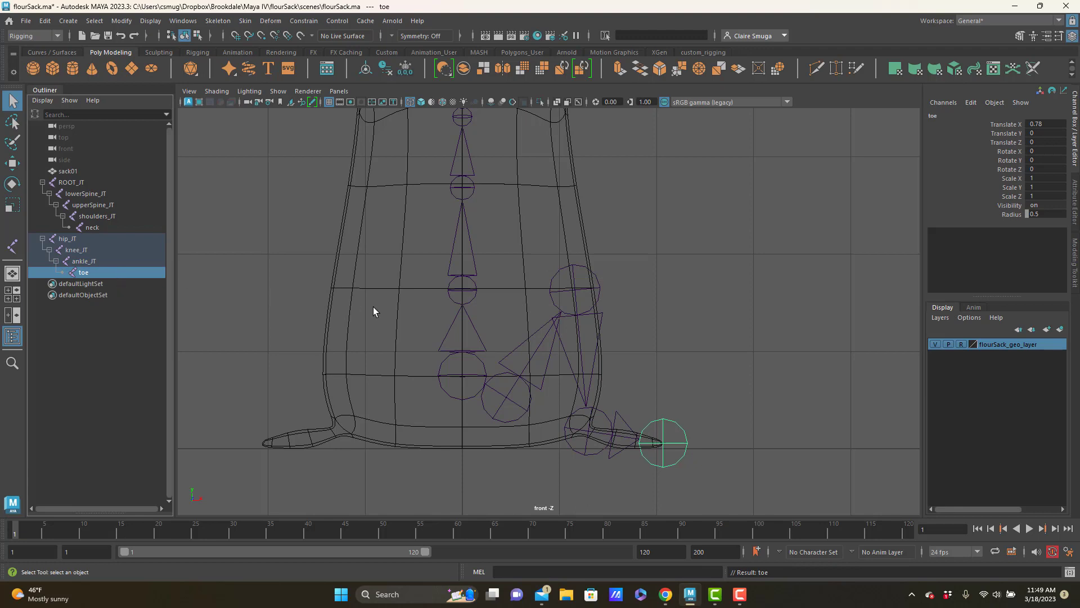
# Reduce the leg joints' display Radius to 0.25 in the Channel Box
pyautogui.click(1045, 214)
pyautogui.write('0.05')
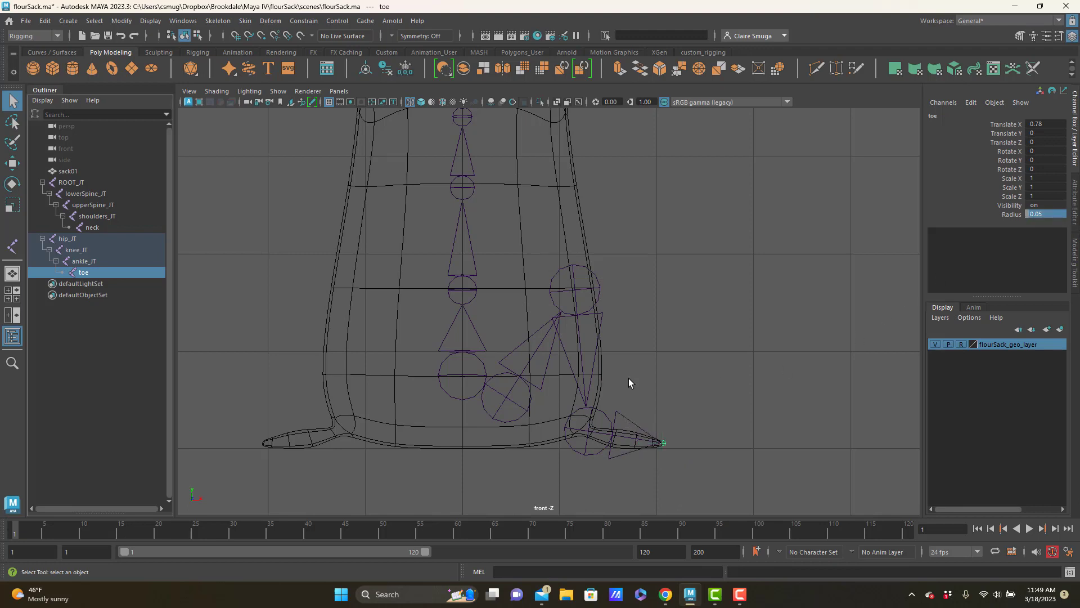
pyautogui.click(83, 261)
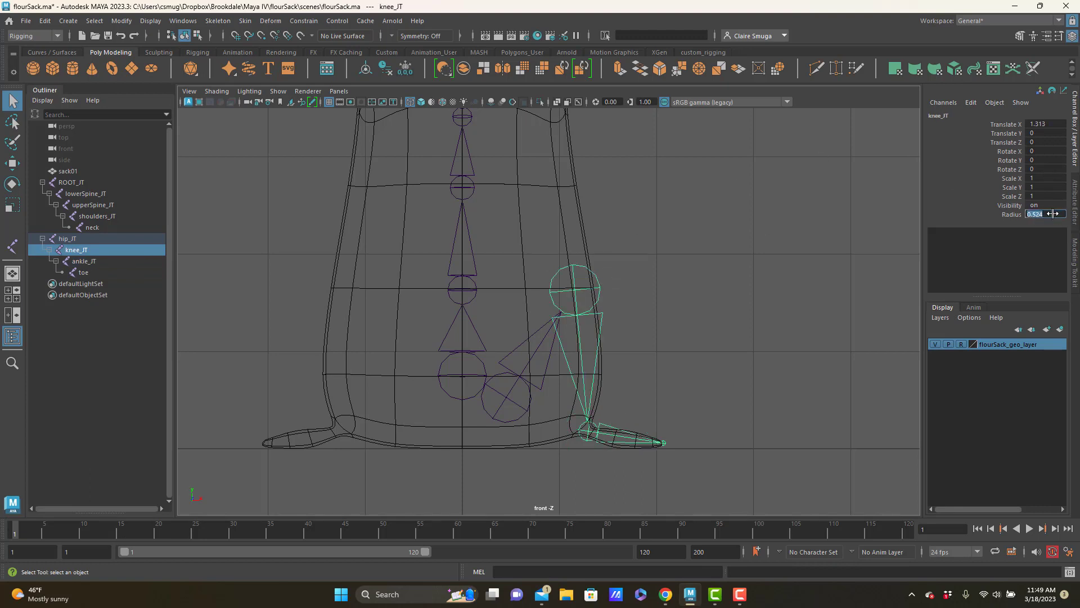
pyautogui.write('0.25')
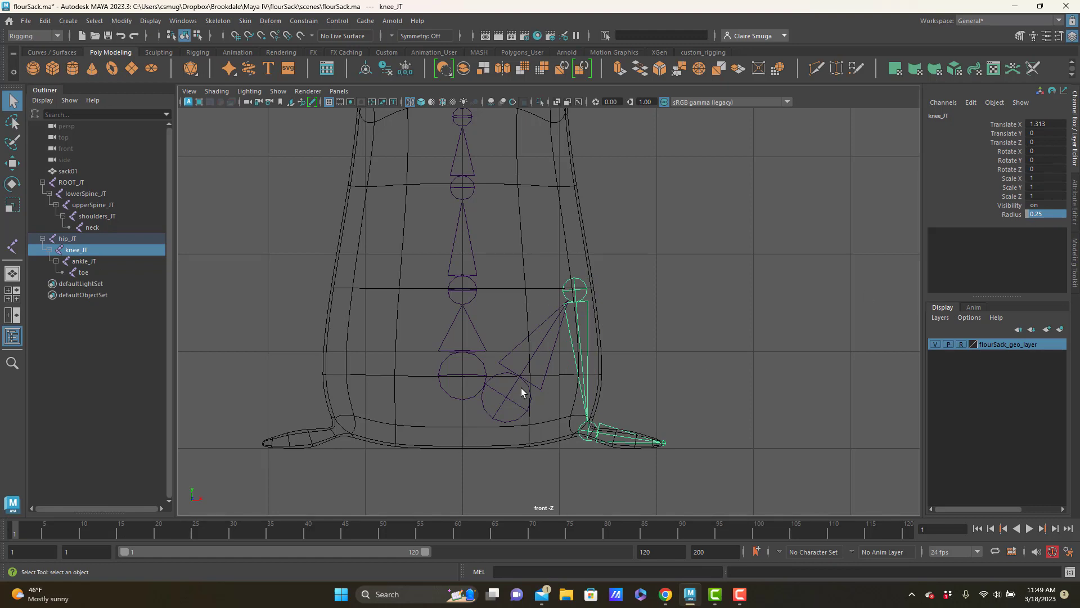
pyautogui.click(68, 239)
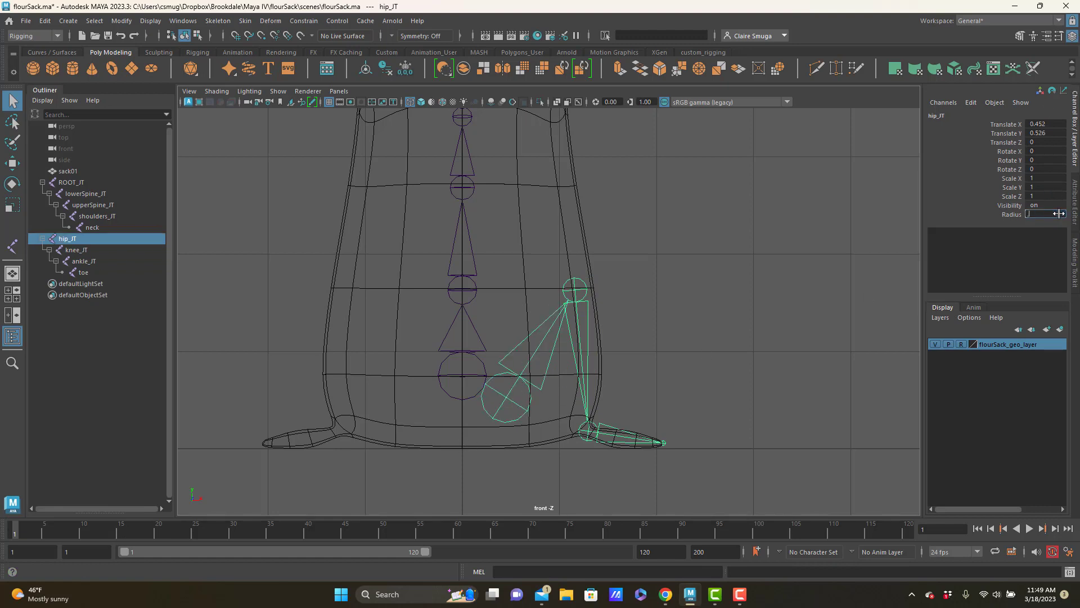
pyautogui.write('0.25')
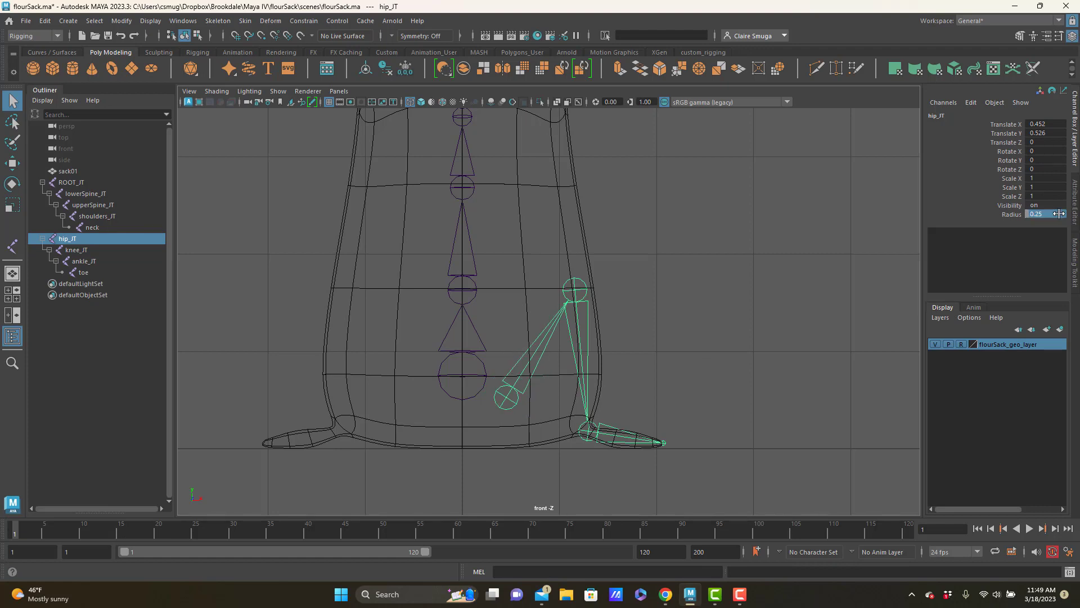
pyautogui.click(684, 360)
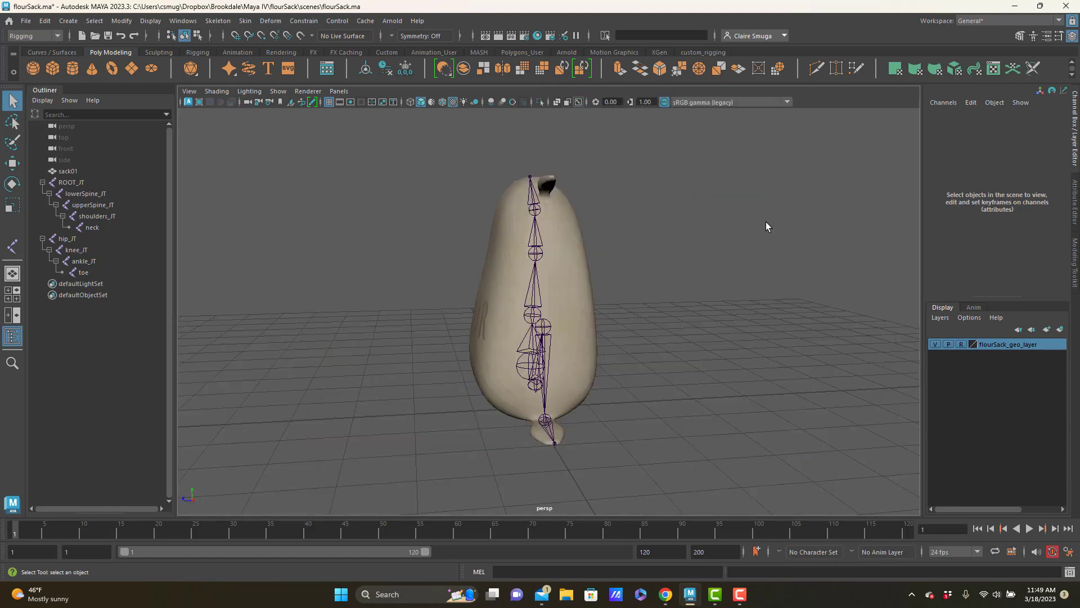
# Move knee_JT forward along Z to give the leg chain a slight forward bend
pyautogui.moveTo(768, 226); pyautogui.dragTo(630, 264)
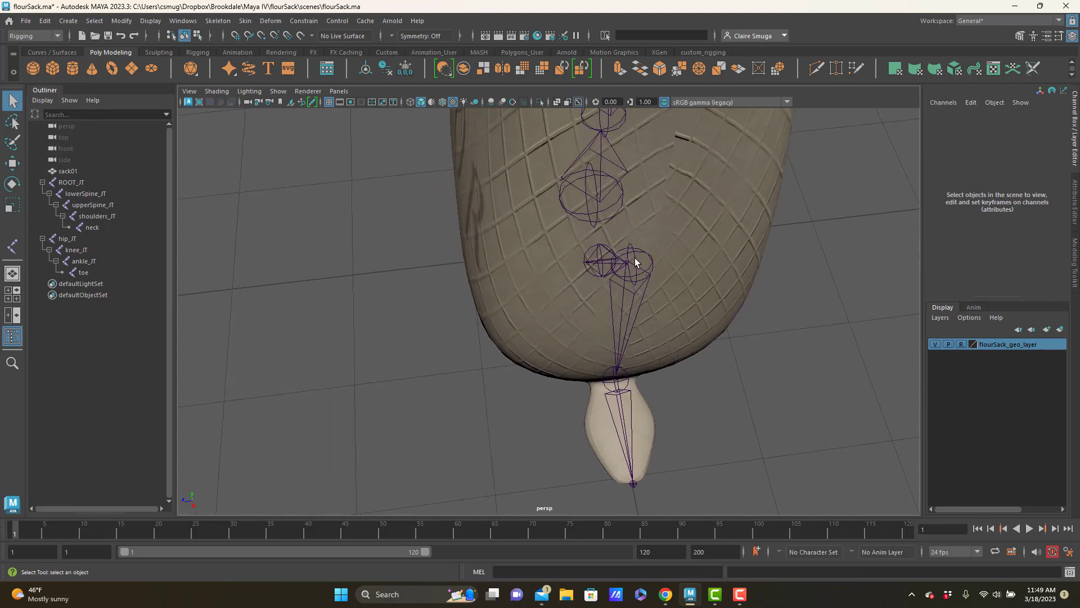
pyautogui.click(630, 262)
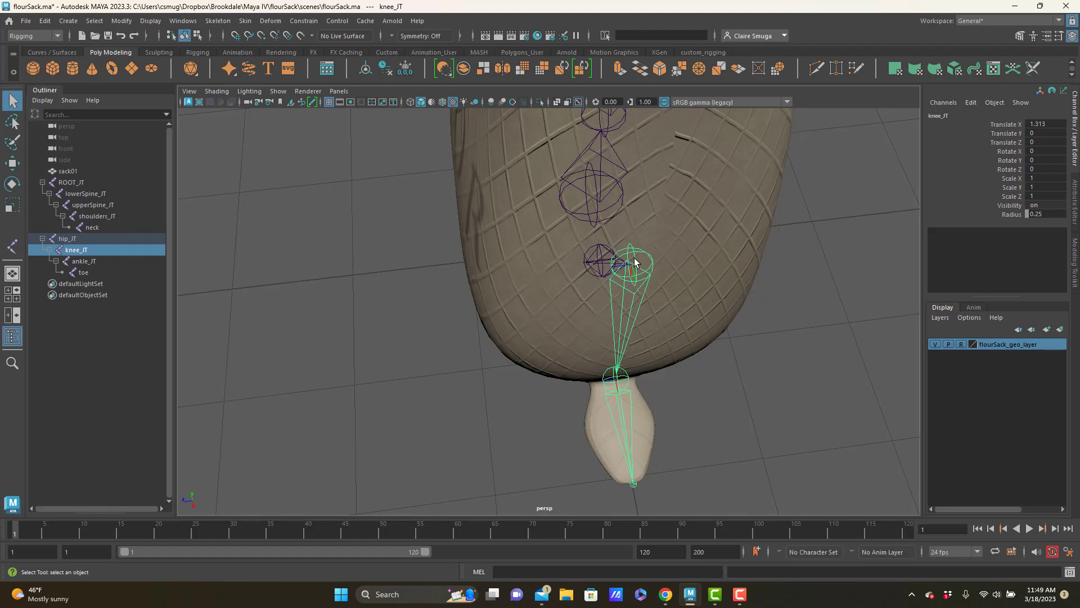
pyautogui.moveTo(745, 298)
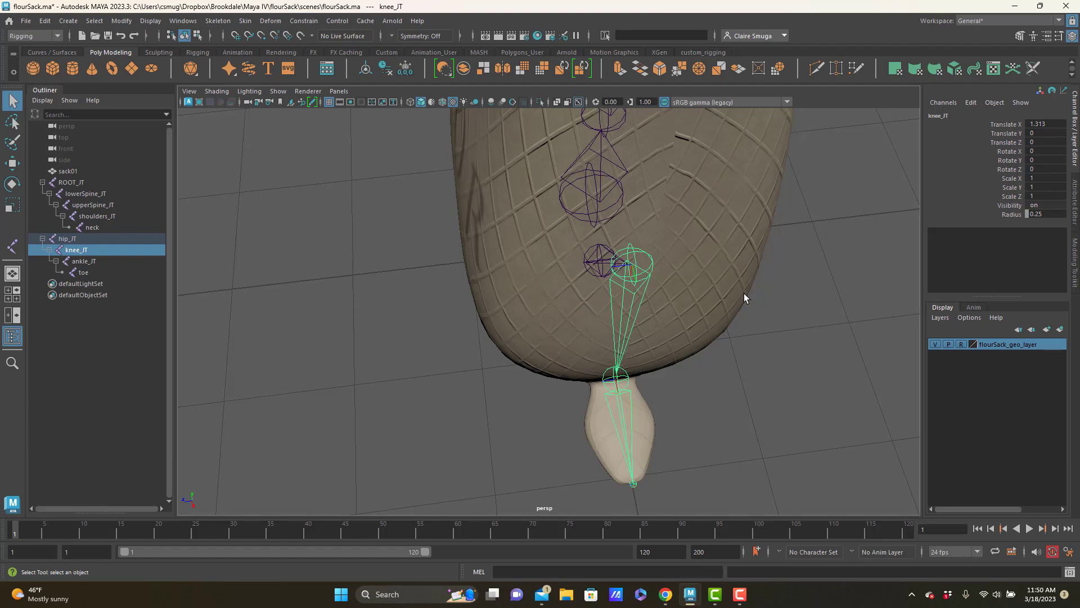
pyautogui.moveTo(635, 269)
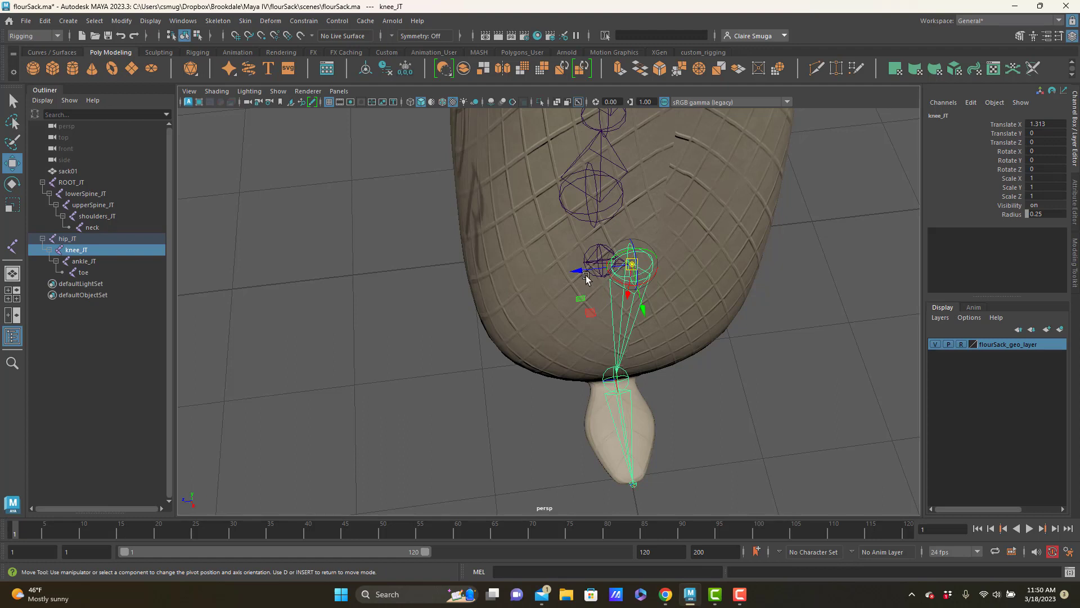
pyautogui.moveTo(585, 276); pyautogui.dragTo(521, 283)
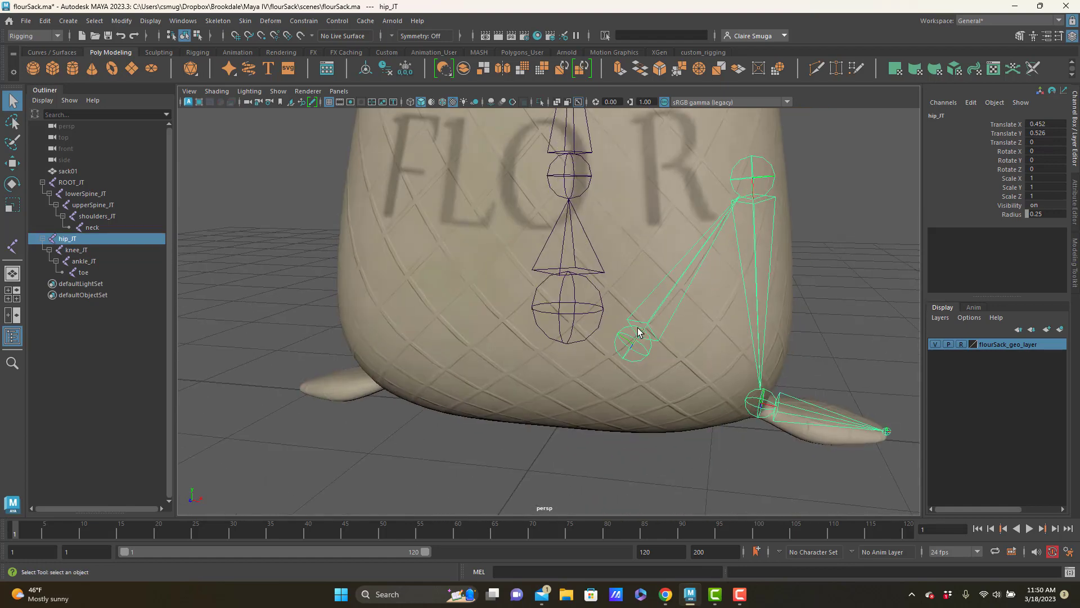
# Orient the hip_JT leg chain's joints with Skeleton > Orient Joint
pyautogui.click(219, 20)
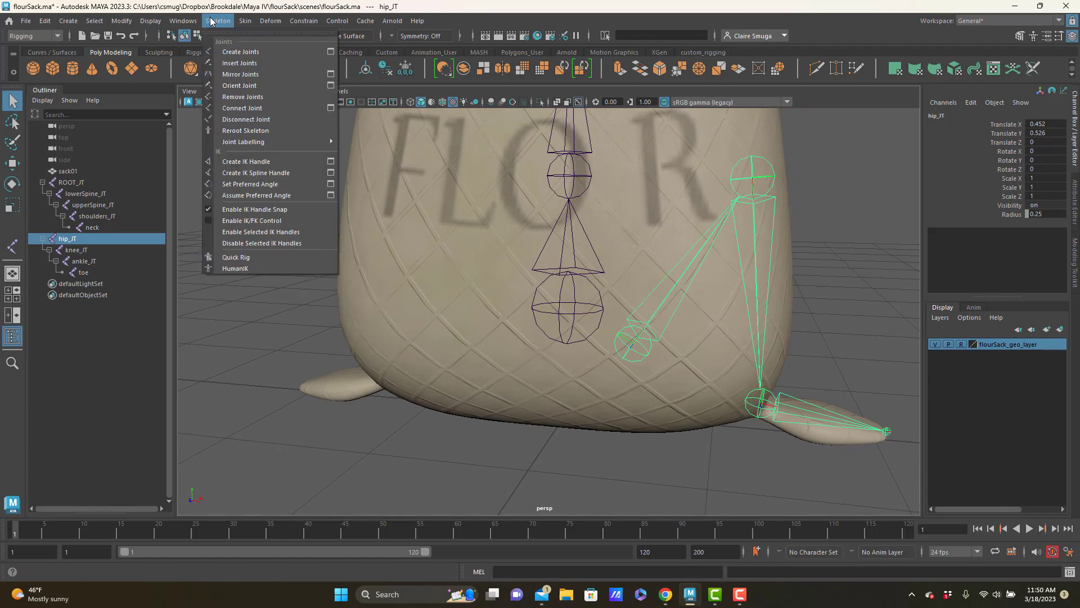
pyautogui.moveTo(248, 86)
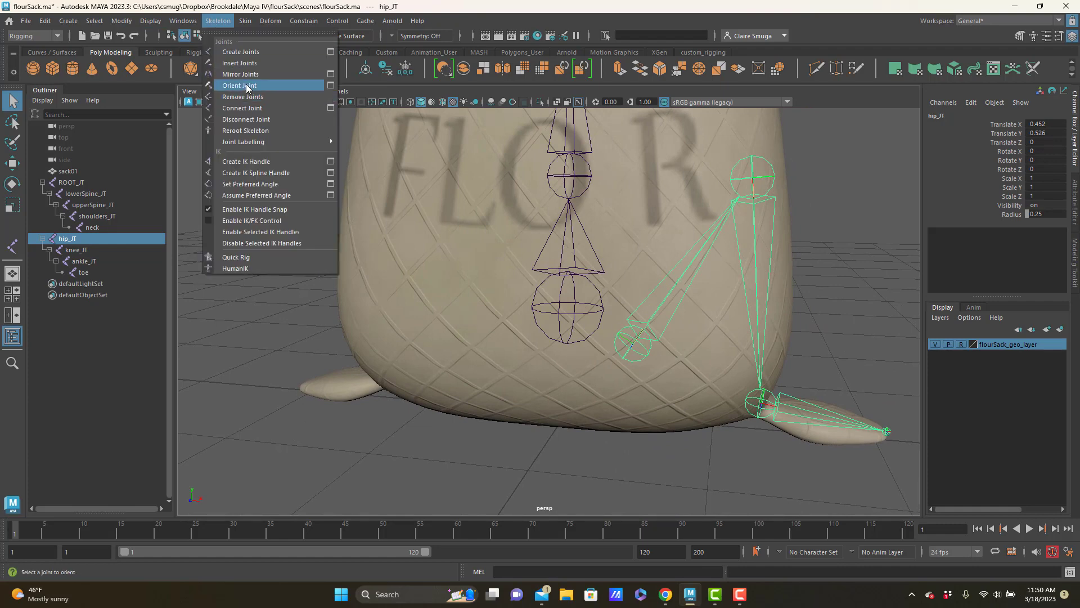
pyautogui.click(239, 85)
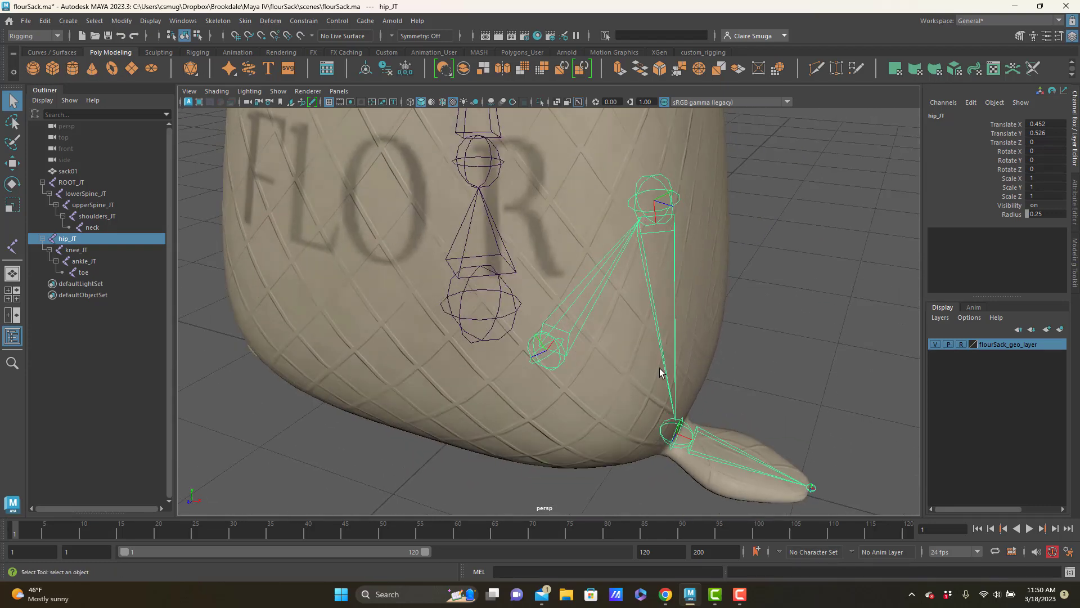
pyautogui.moveTo(703, 421)
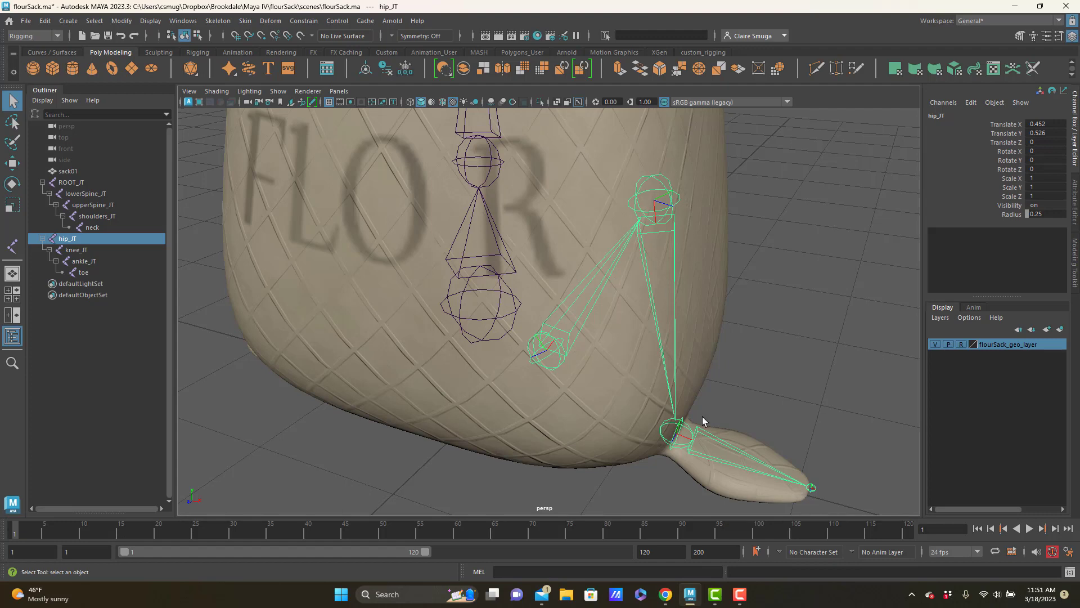
pyautogui.moveTo(128, 57)
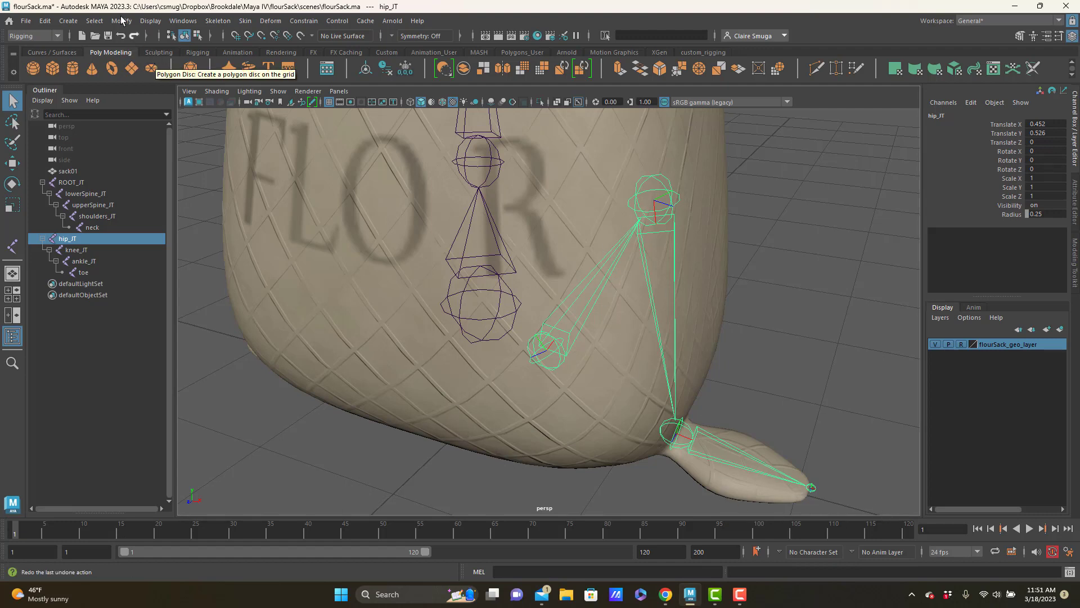
# Prefix the leg hierarchy names with LF_ via Modify > Prefix Hierarchy Names
pyautogui.click(120, 20)
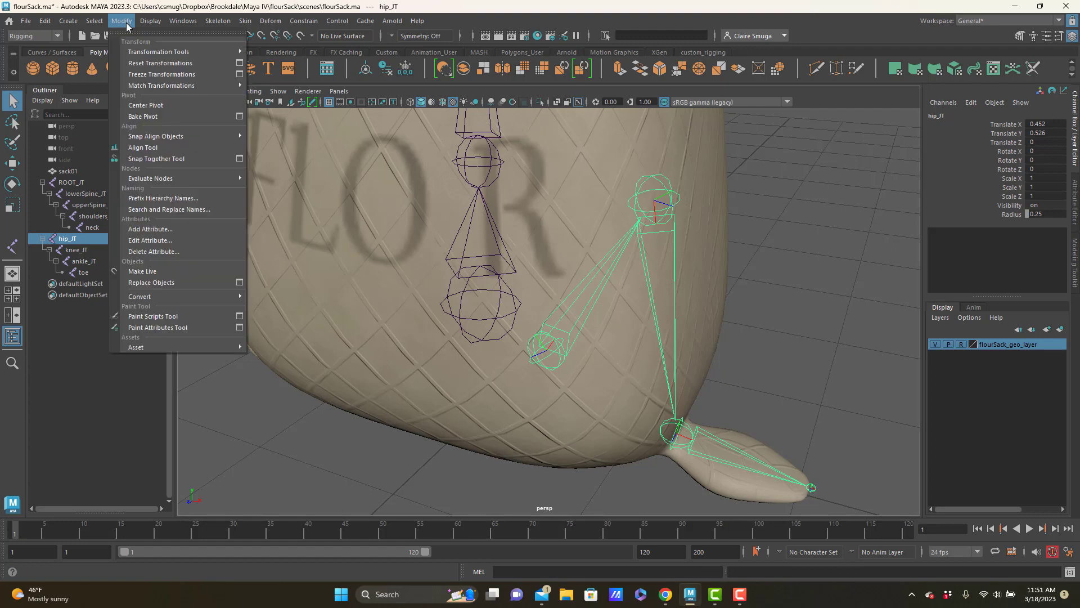
pyautogui.moveTo(162, 197)
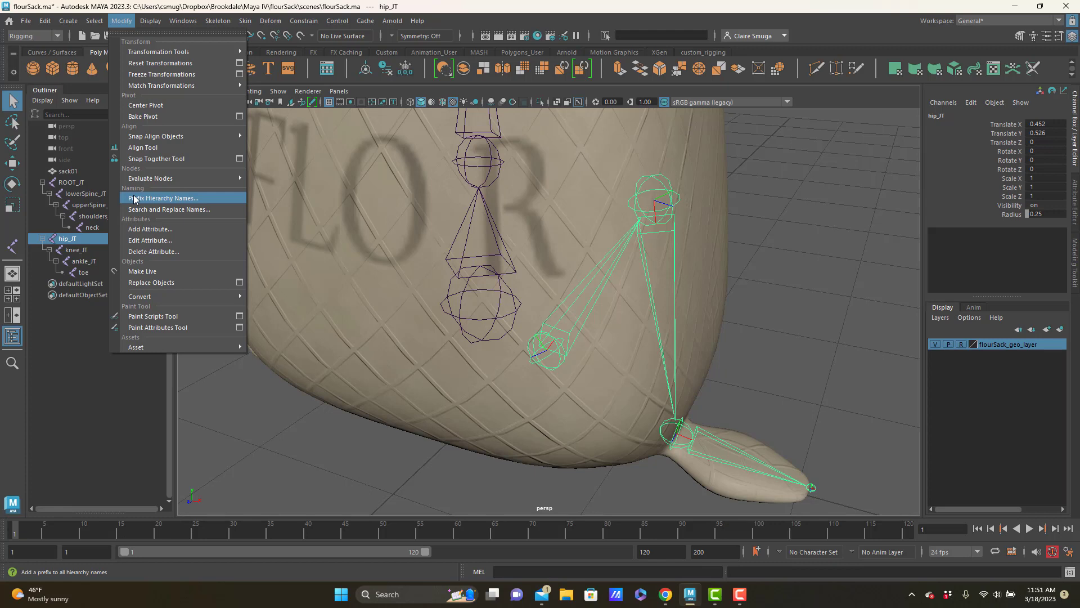
pyautogui.moveTo(146, 209)
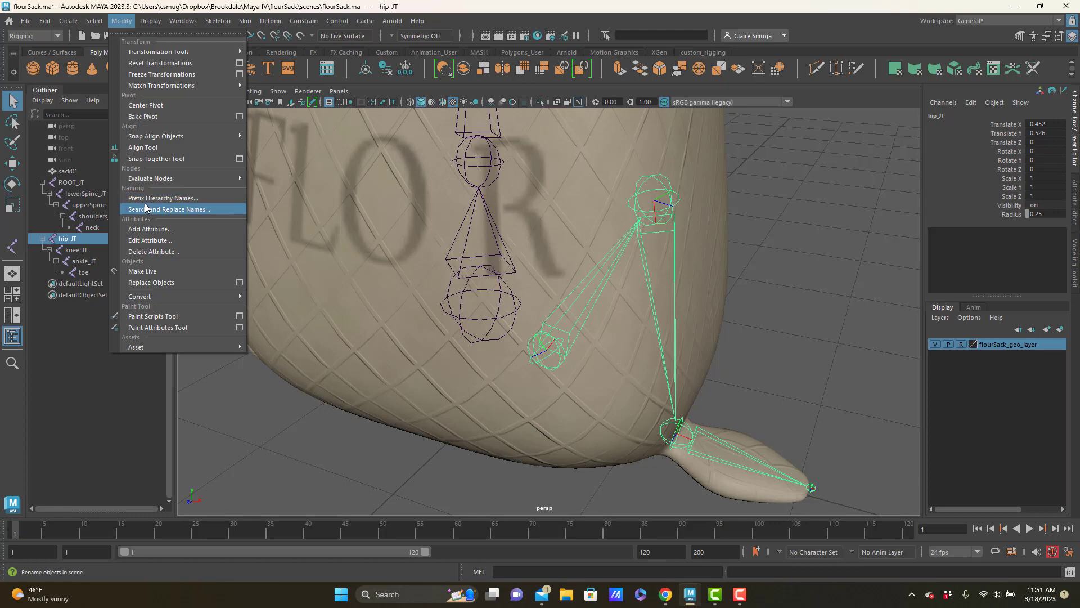
pyautogui.moveTo(162, 197)
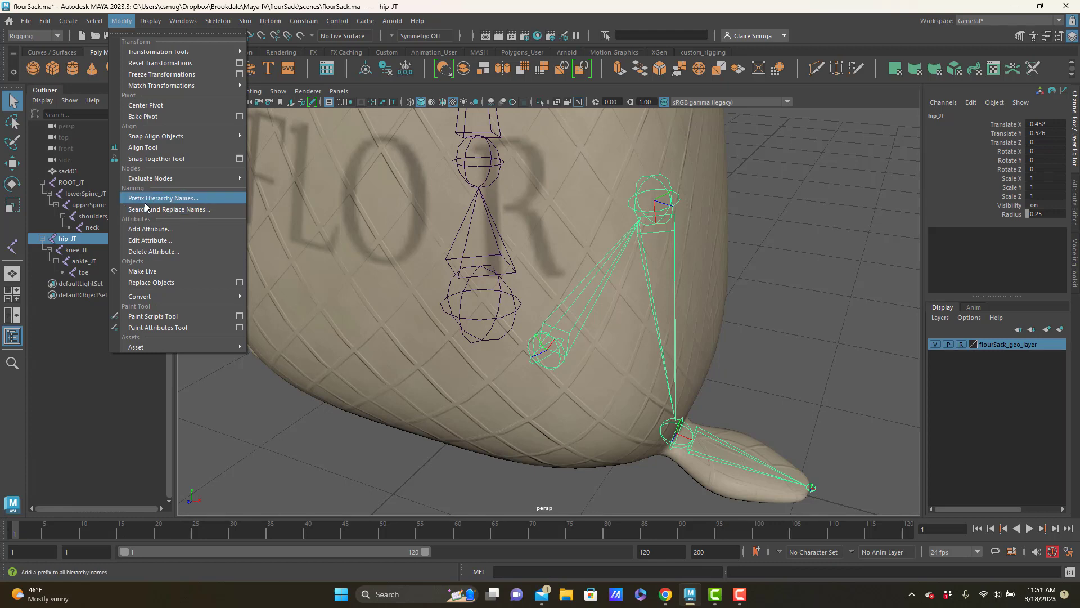
pyautogui.moveTo(146, 202)
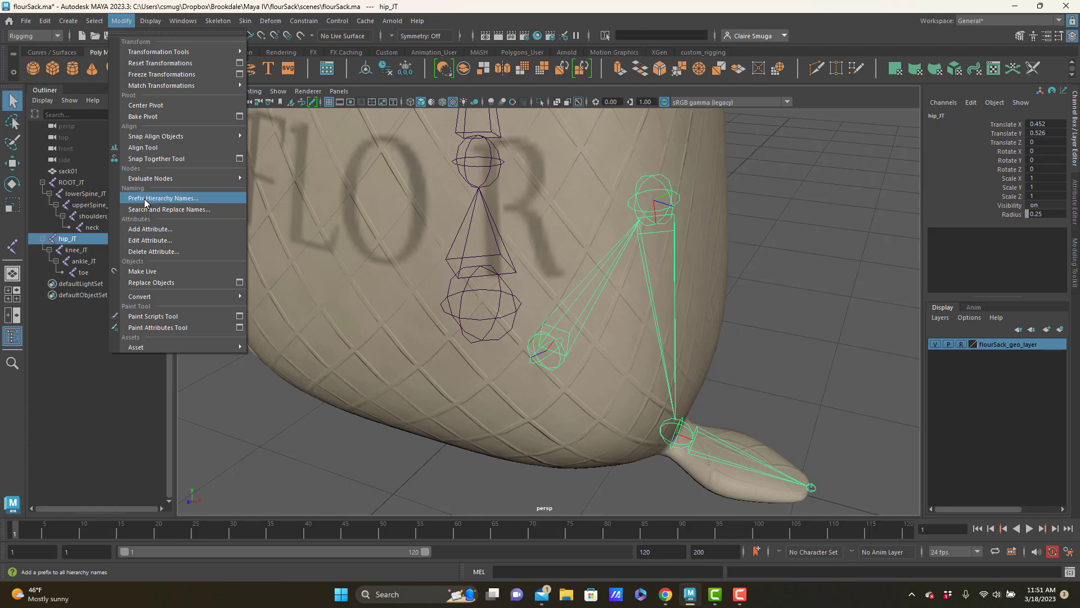
pyautogui.click(163, 197)
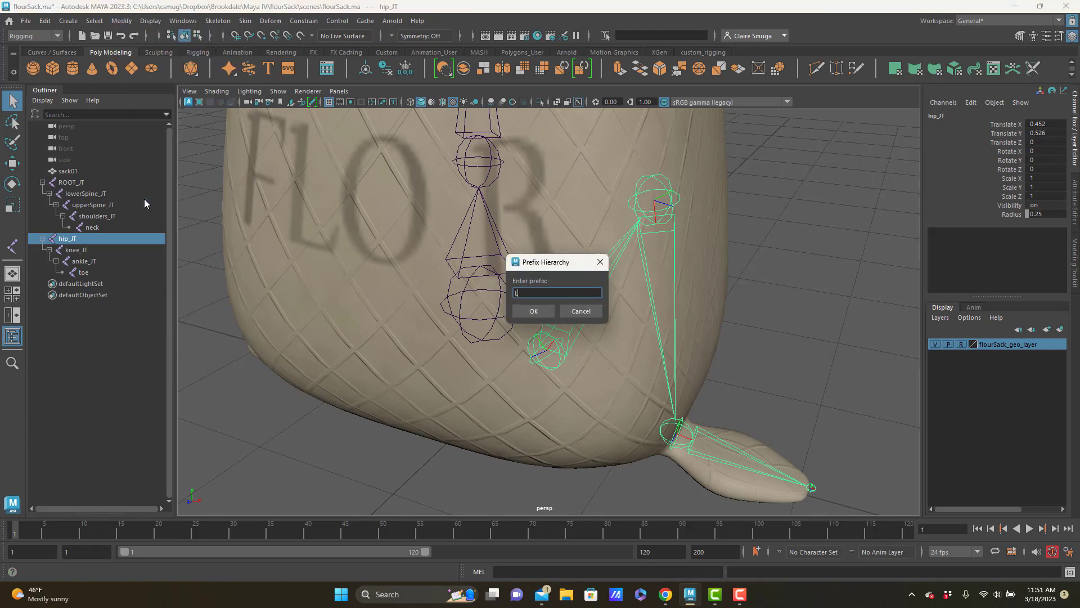
pyautogui.write('F_')
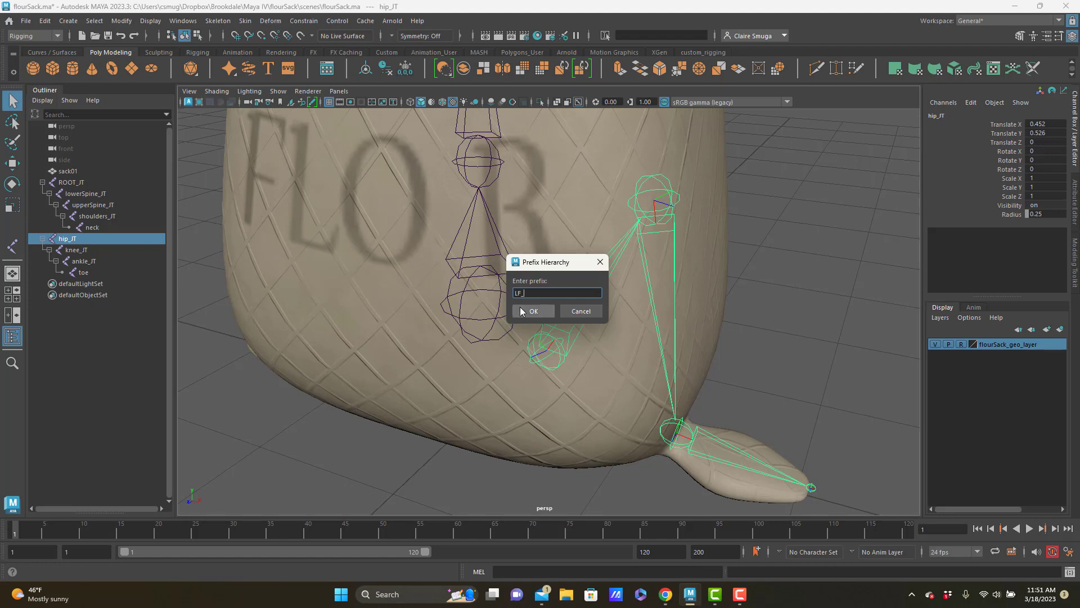
pyautogui.click(532, 311)
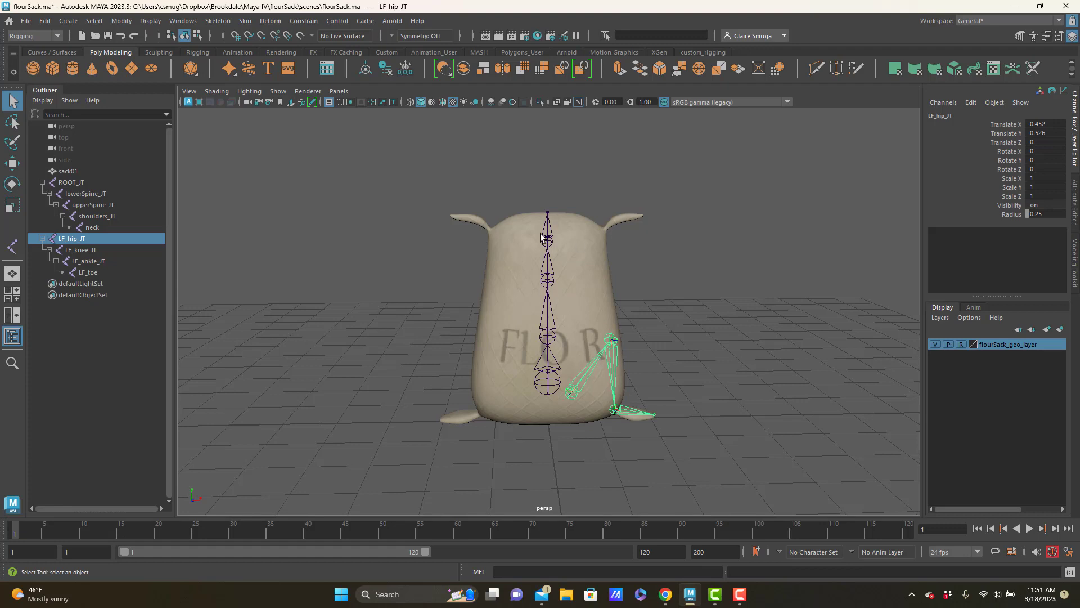
pyautogui.moveTo(589, 324)
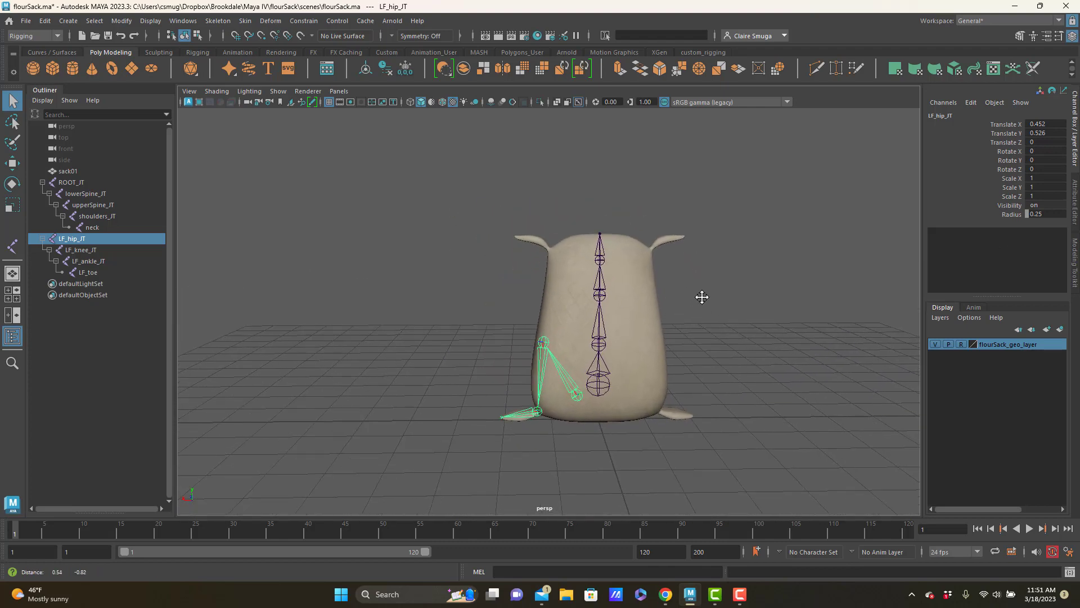
pyautogui.moveTo(703, 298); pyautogui.dragTo(737, 299)
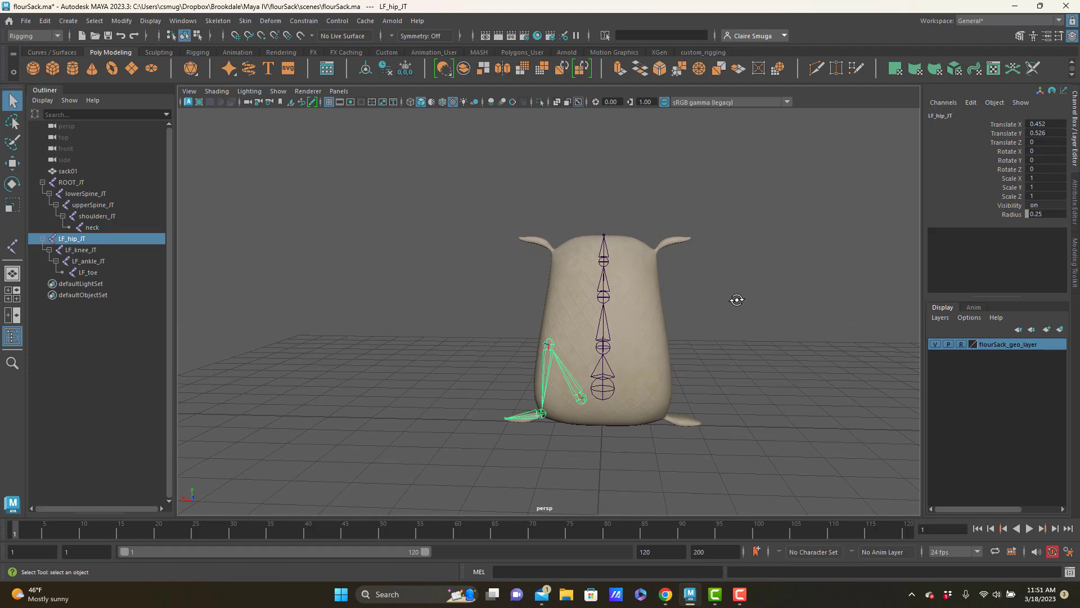
pyautogui.moveTo(541, 345)
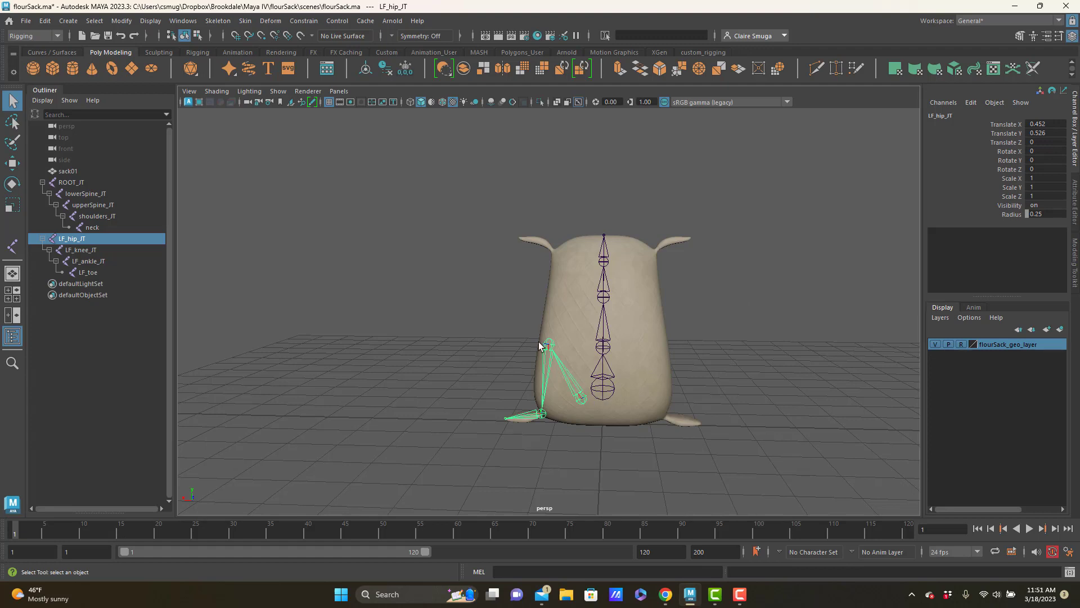
pyautogui.moveTo(543, 344)
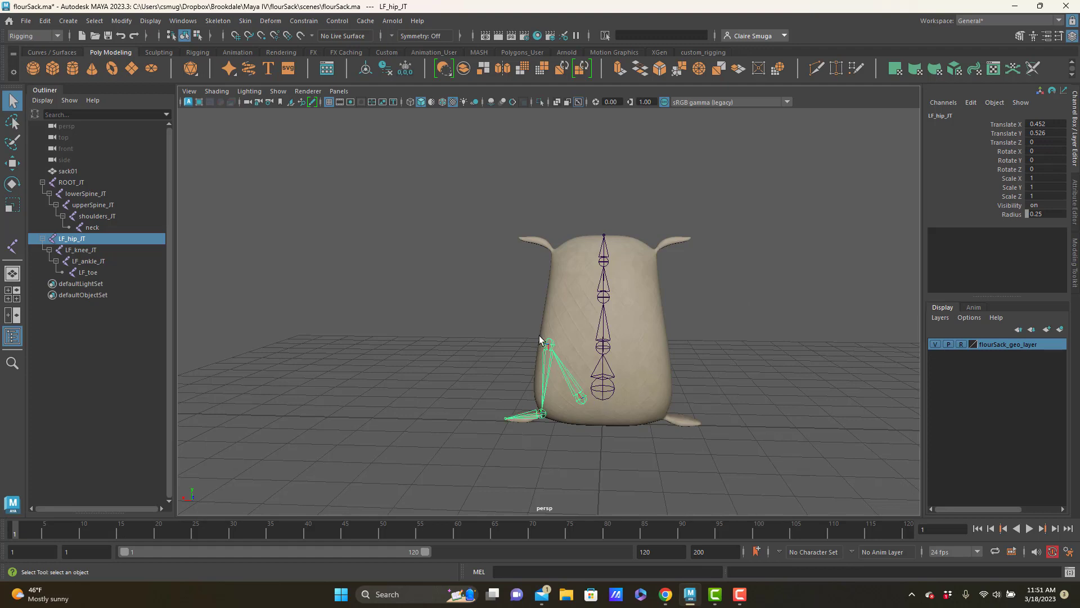
pyautogui.moveTo(549, 367)
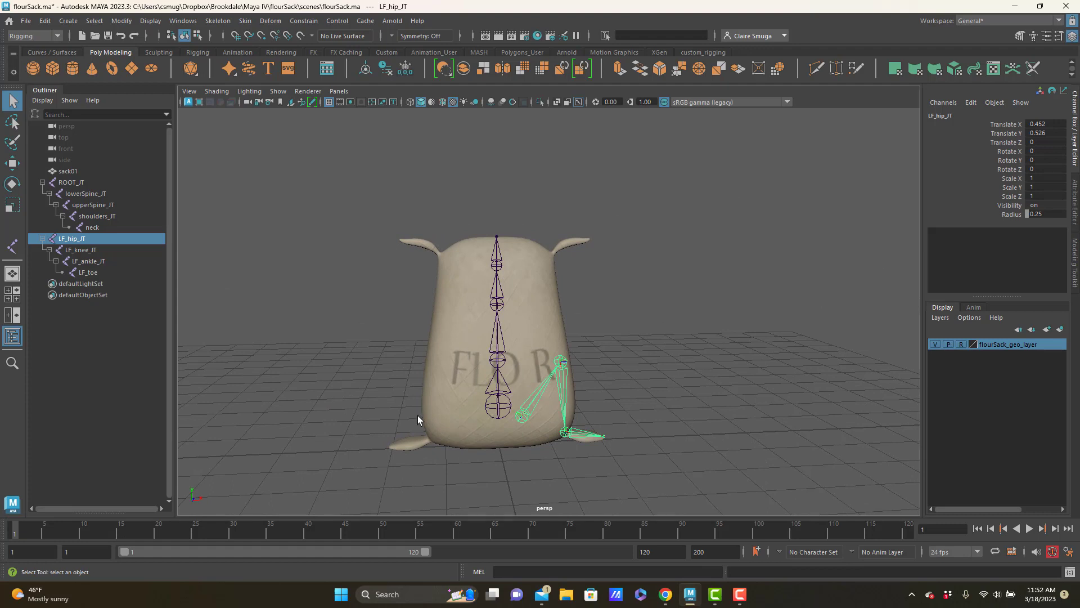
pyautogui.moveTo(406, 391)
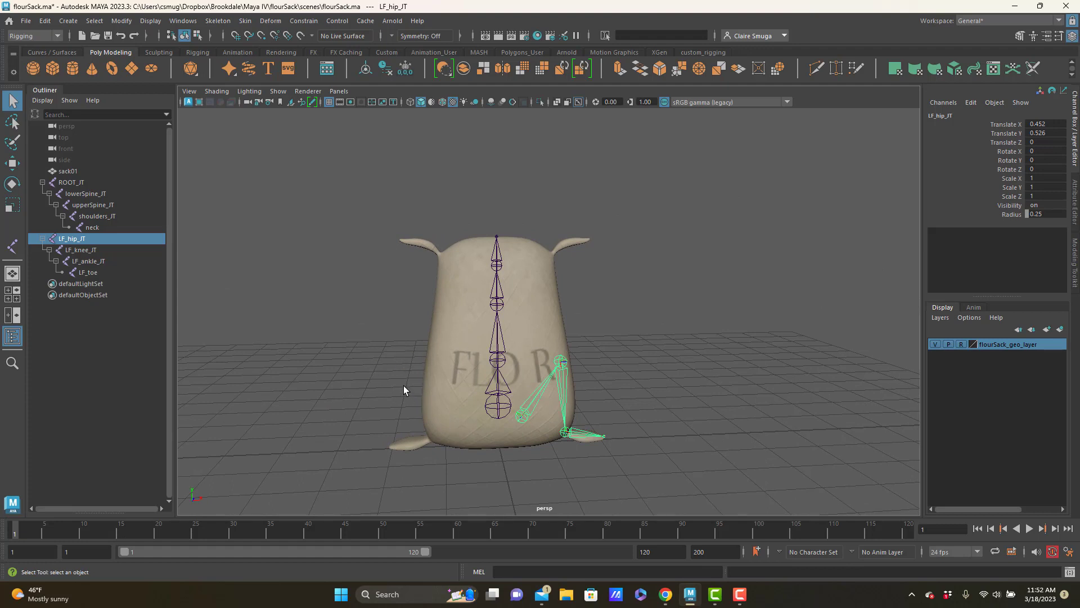
pyautogui.moveTo(516, 360)
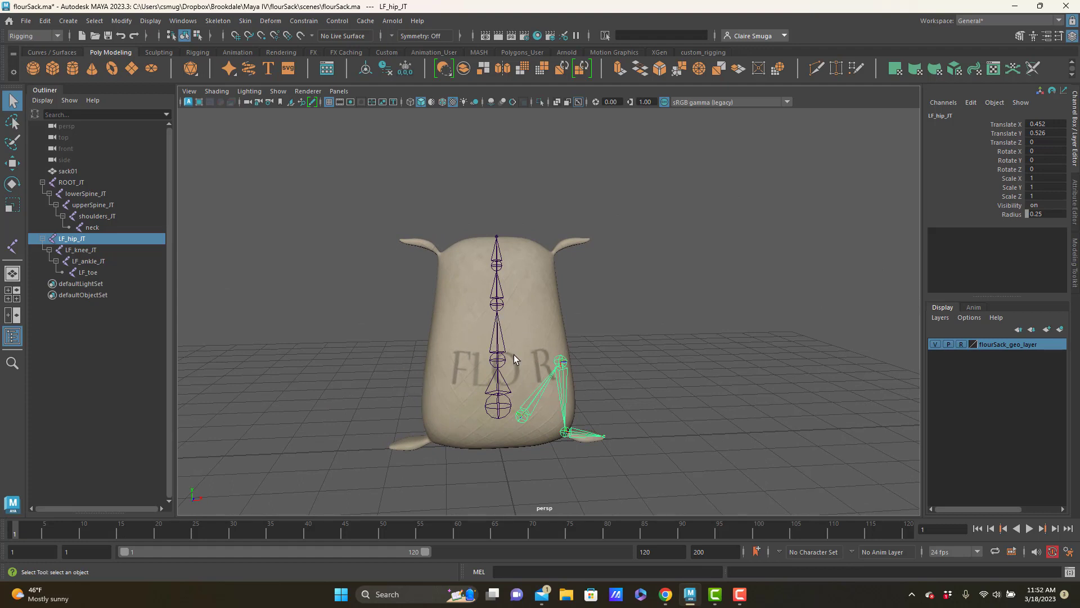
pyautogui.moveTo(599, 341)
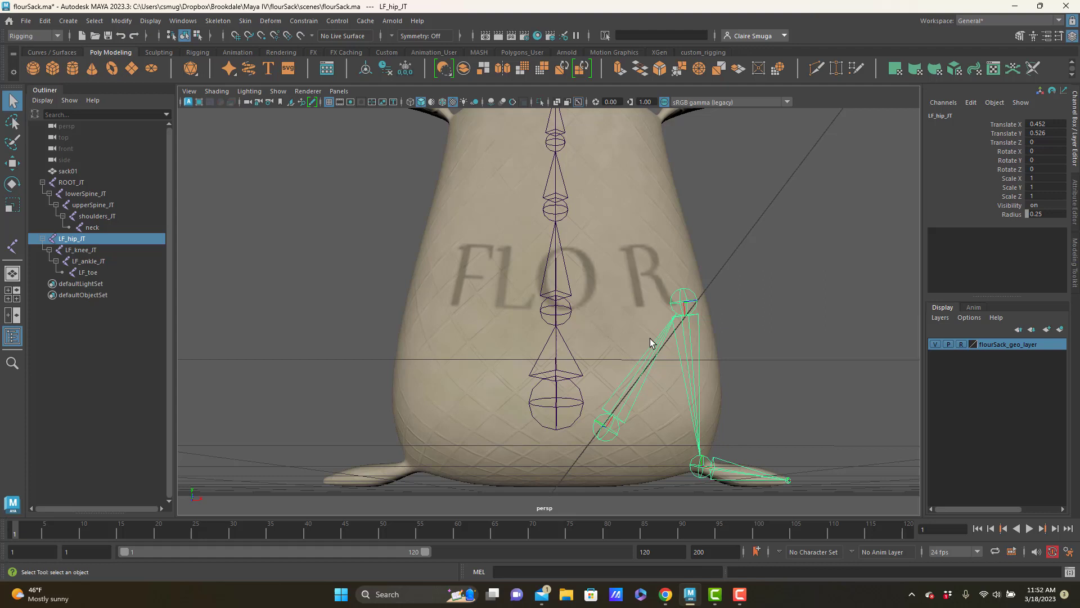
pyautogui.moveTo(531, 352)
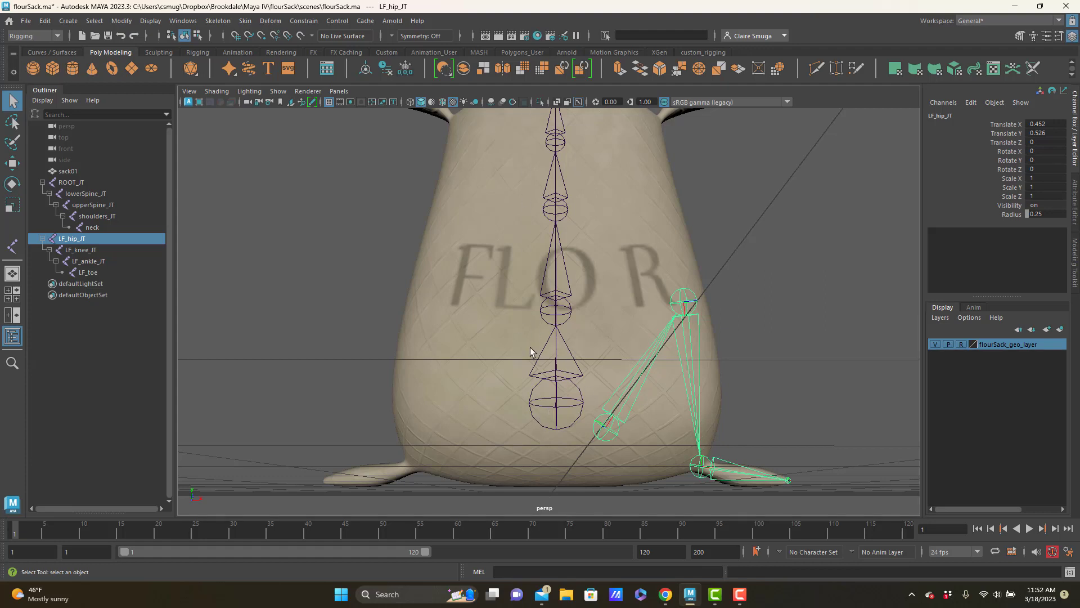
pyautogui.moveTo(580, 351)
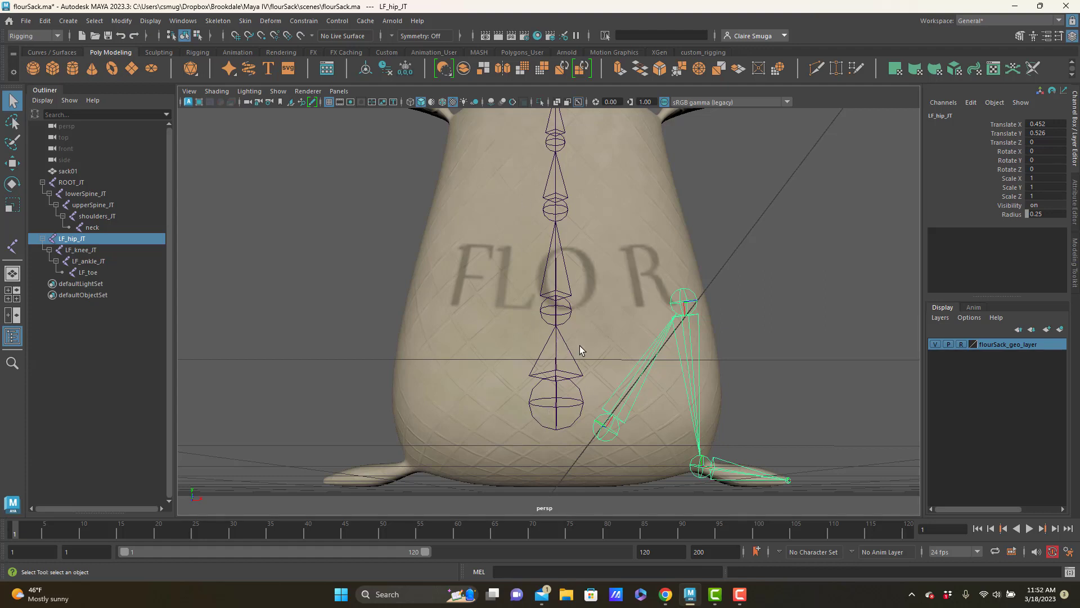
pyautogui.moveTo(585, 399)
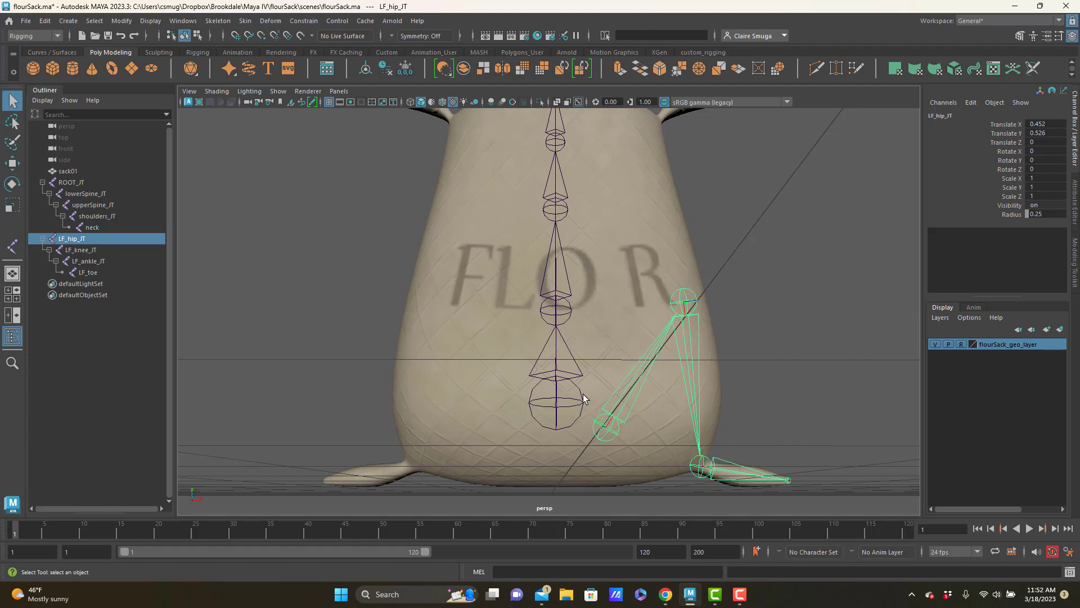
pyautogui.moveTo(602, 435)
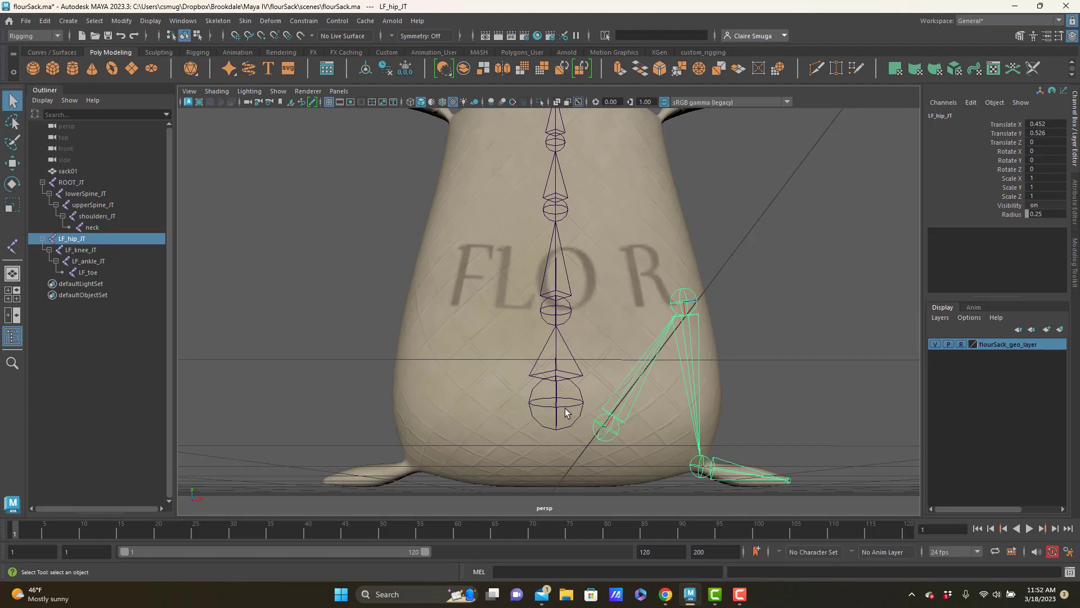
# Parent LF_hip_JT under ROOT_JT and expand its hierarchy in the Outliner
pyautogui.click(71, 182)
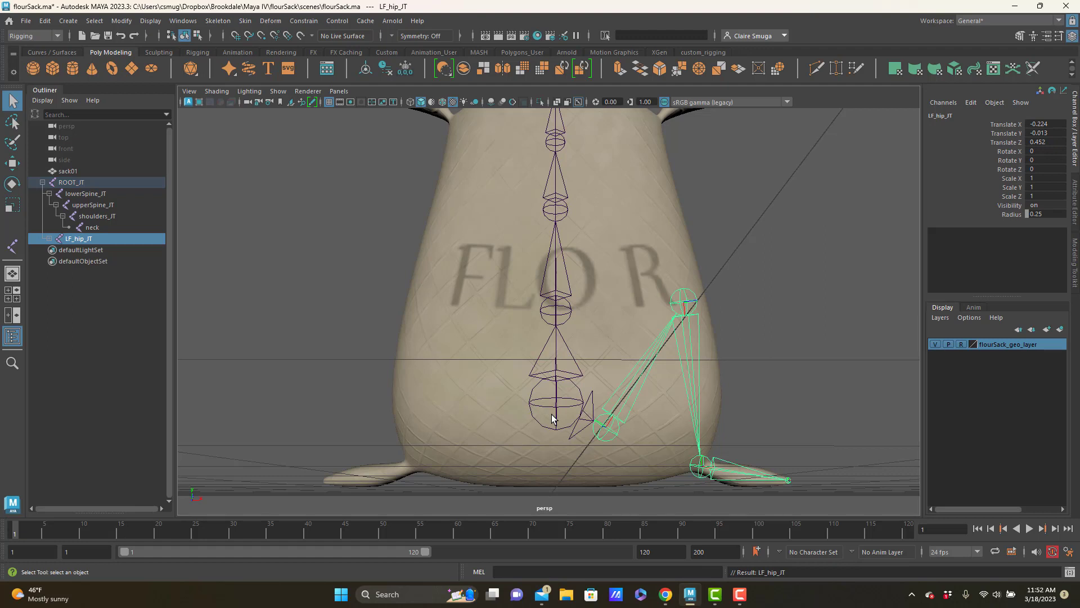
pyautogui.moveTo(558, 406)
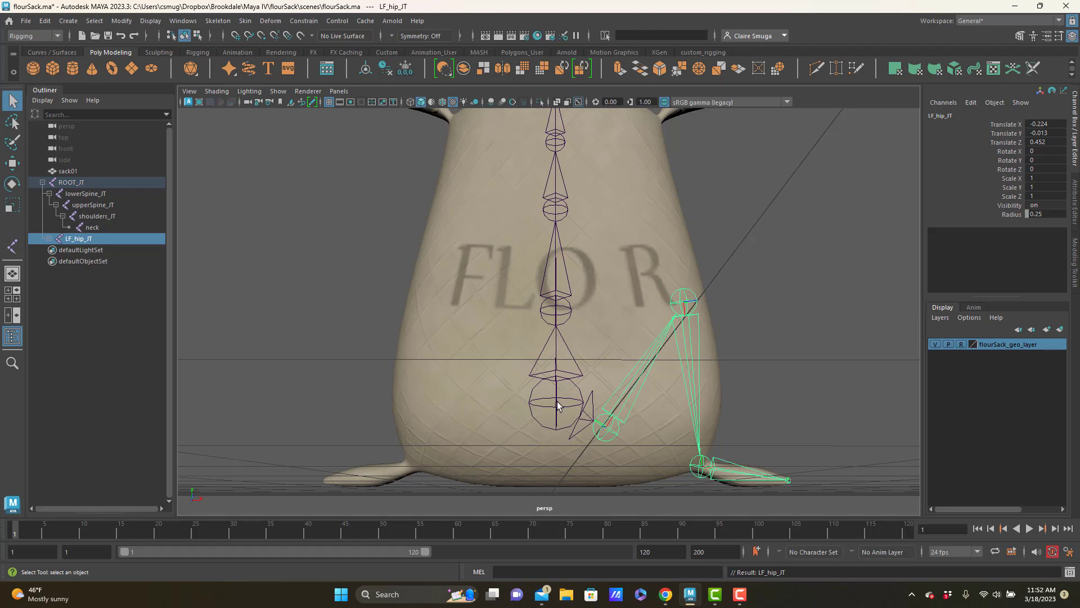
pyautogui.moveTo(613, 427)
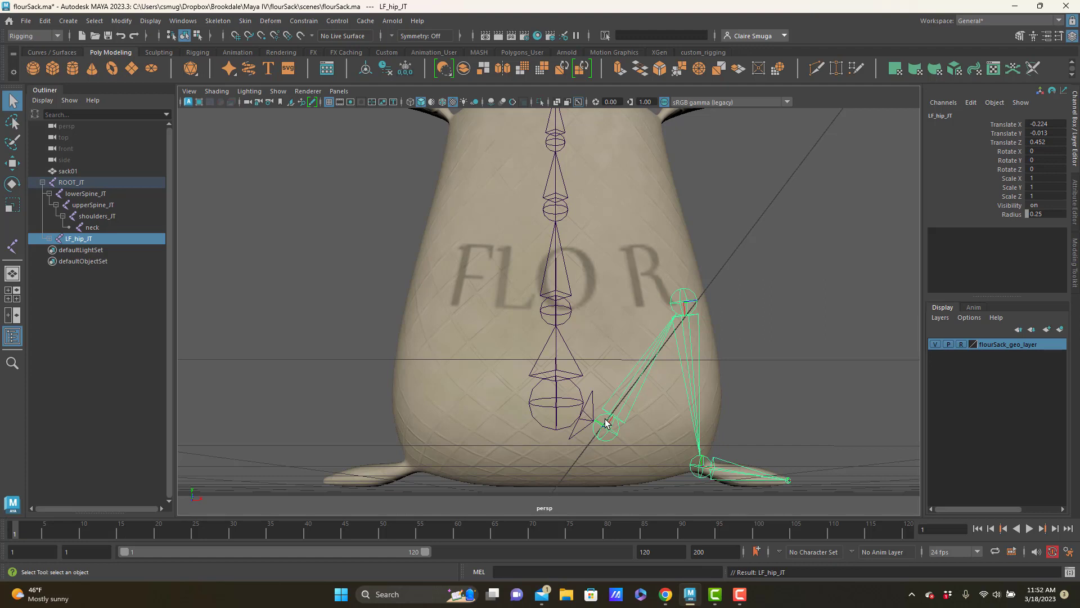
pyautogui.click(78, 239)
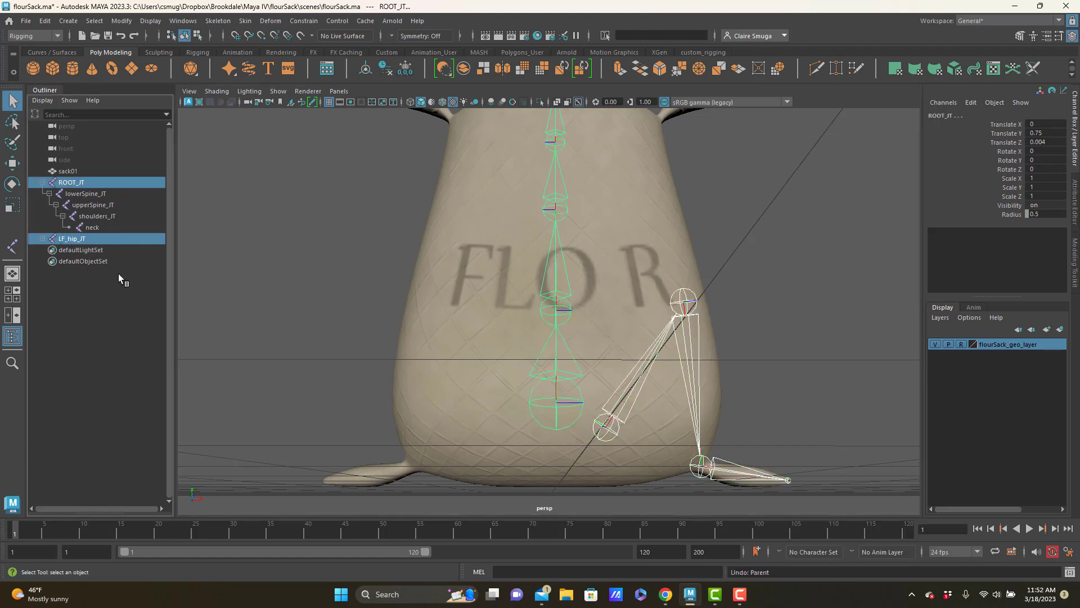
pyautogui.click(72, 238)
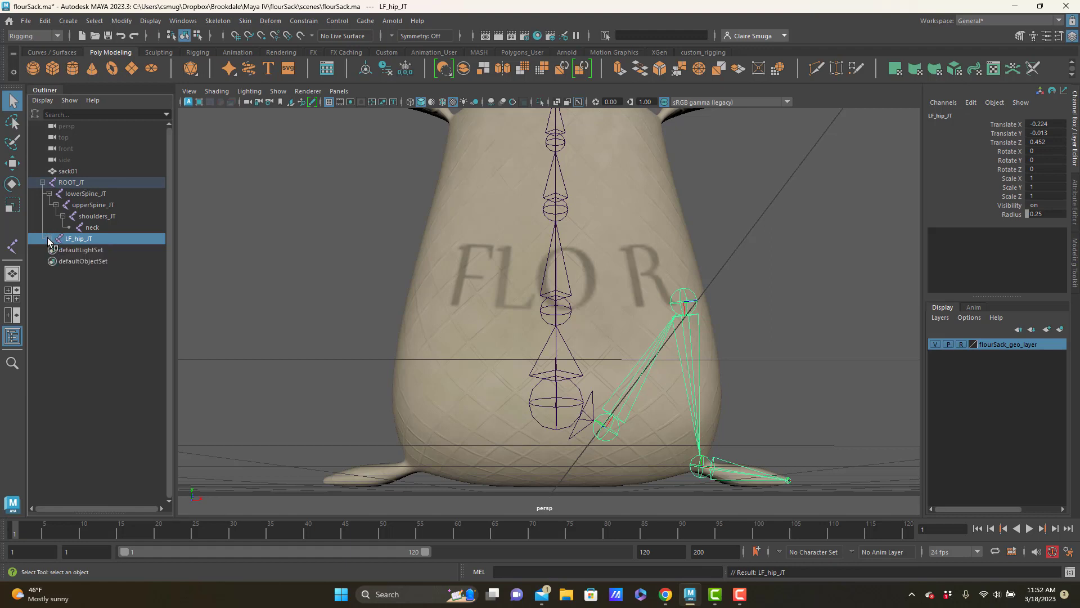
pyautogui.click(49, 239)
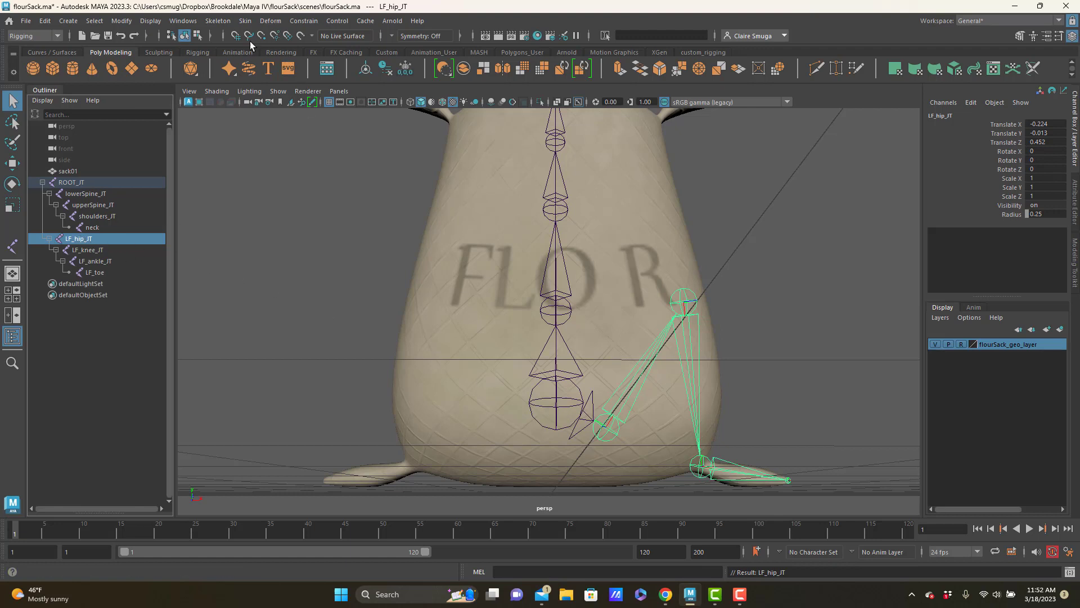
# Mirror the left leg across YZ with Behavior, replacing LF with RT, to create the right leg chain
pyautogui.click(218, 20)
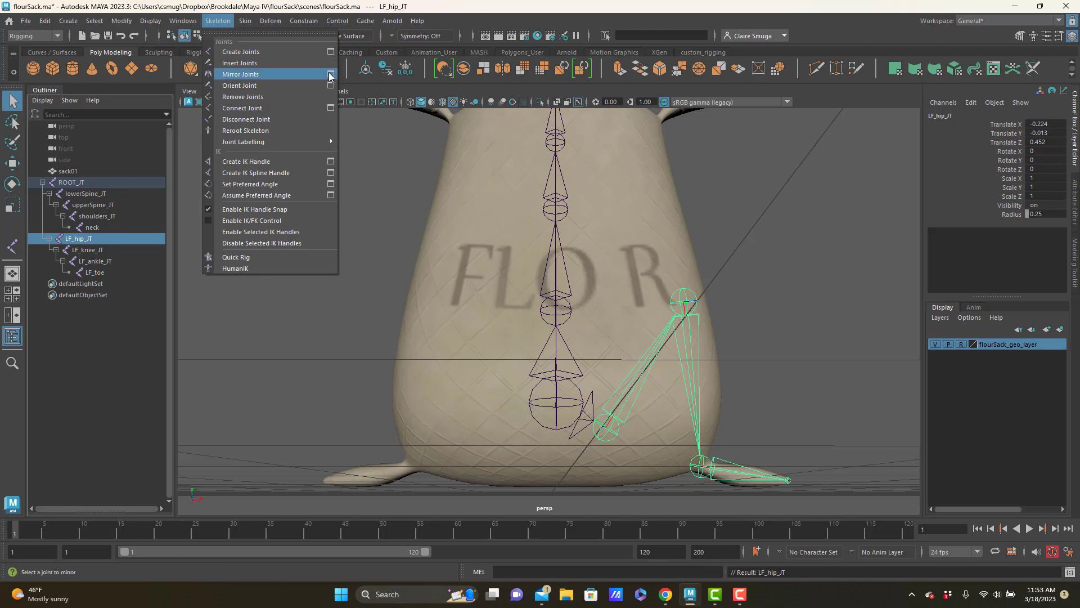
pyautogui.click(331, 74)
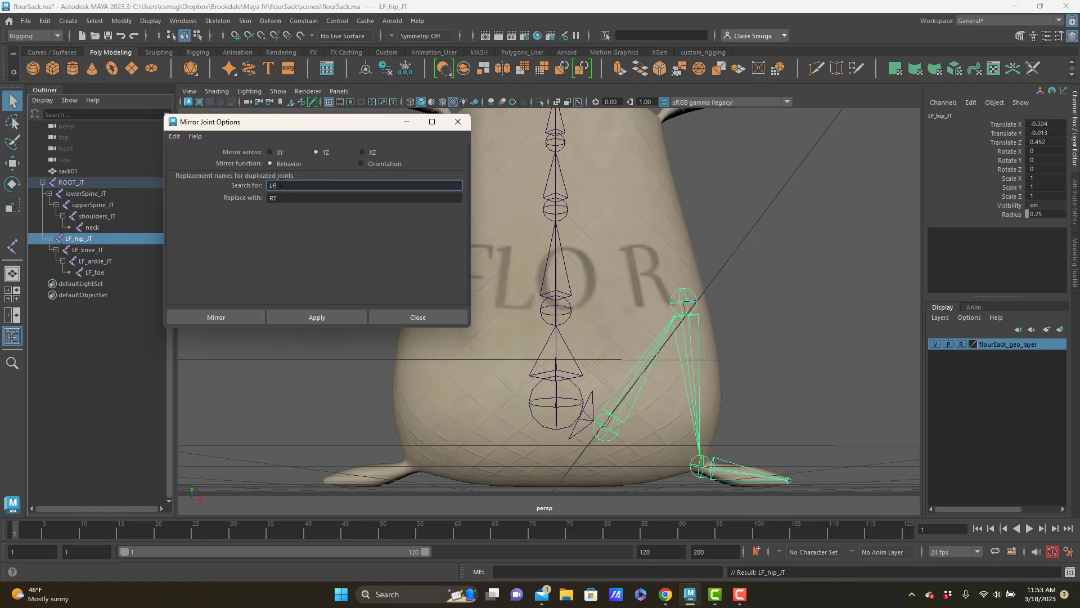
pyautogui.moveTo(283, 212)
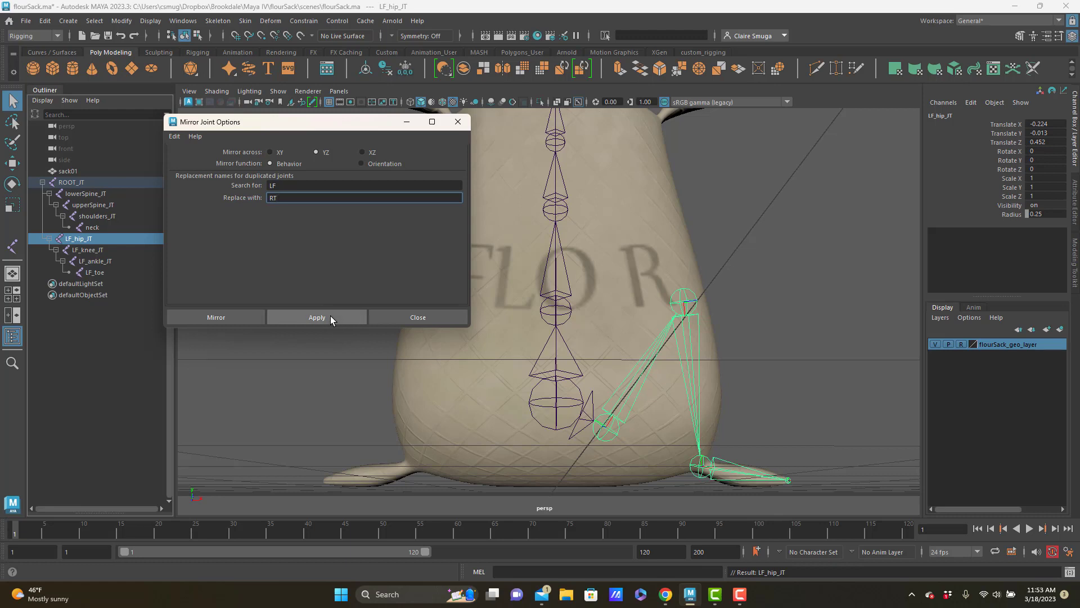
pyautogui.click(318, 317)
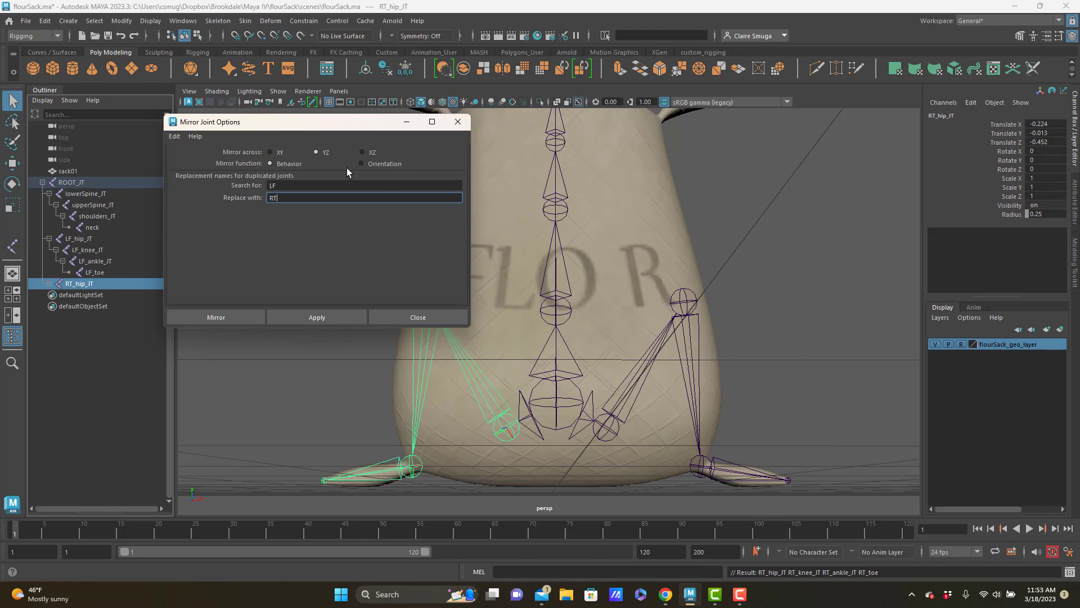
pyautogui.moveTo(319, 172)
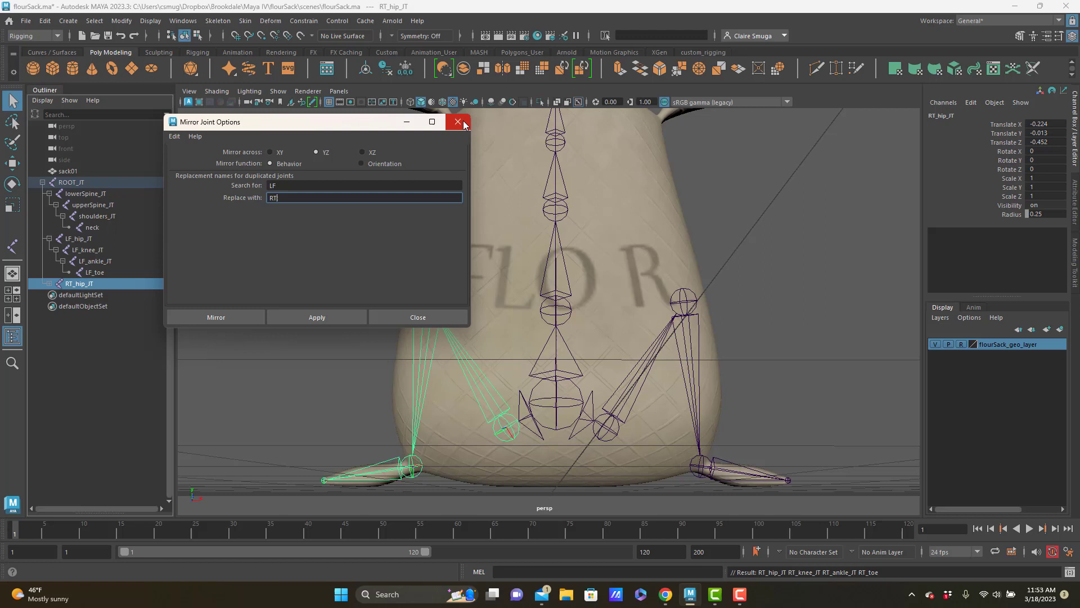
pyautogui.moveTo(458, 122)
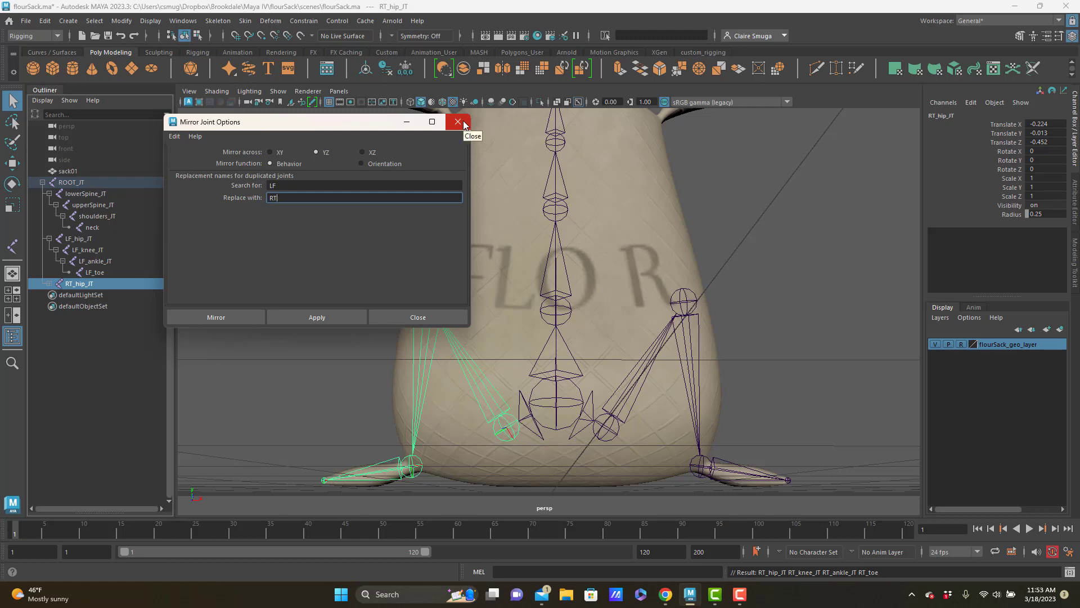
pyautogui.click(457, 123)
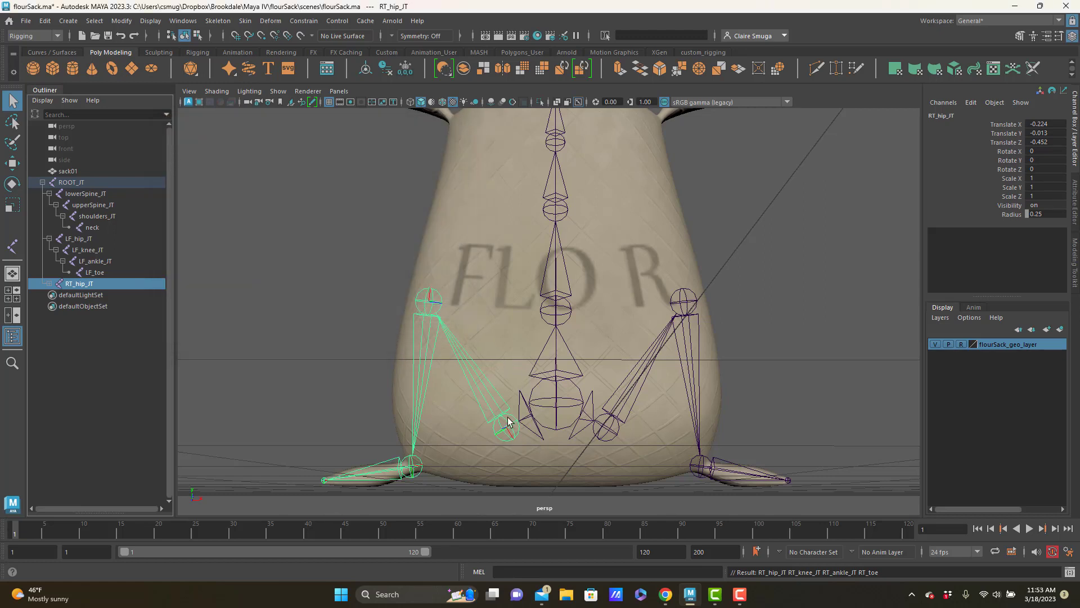
pyautogui.moveTo(462, 311)
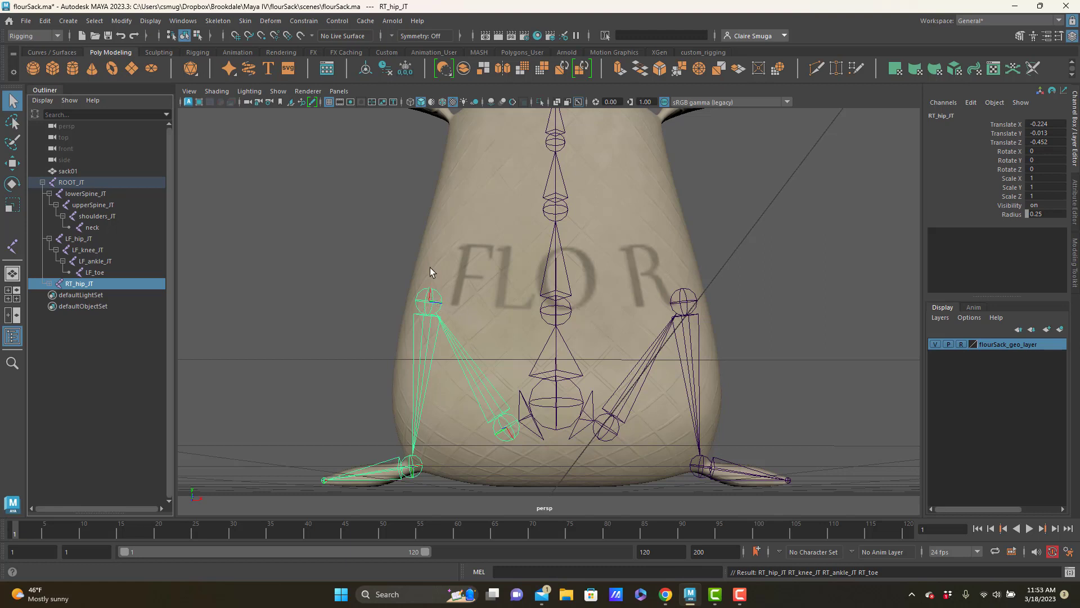
pyautogui.moveTo(435, 300)
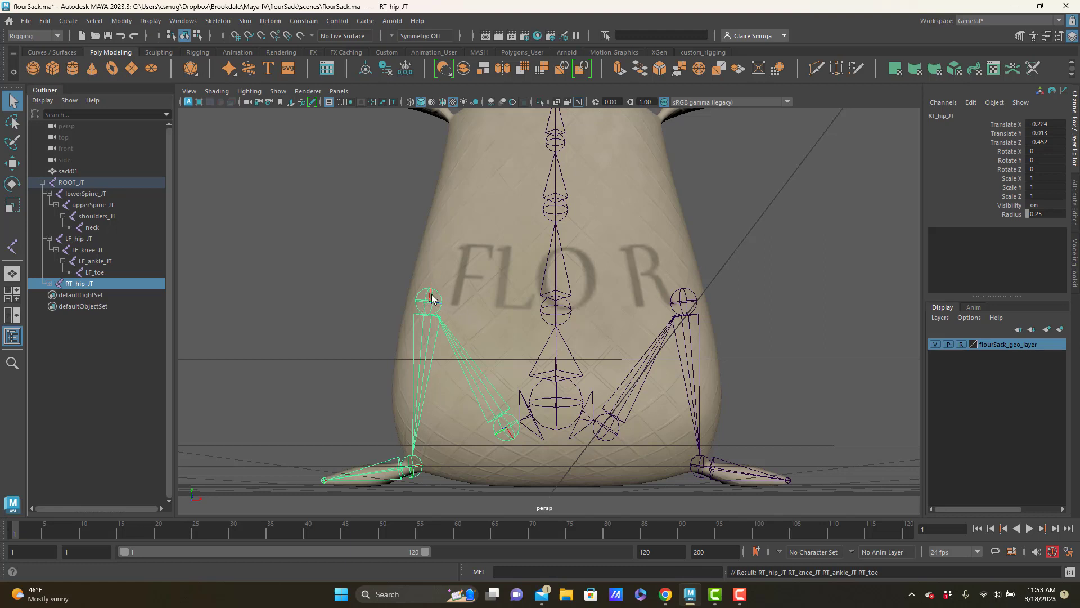
pyautogui.moveTo(416, 368)
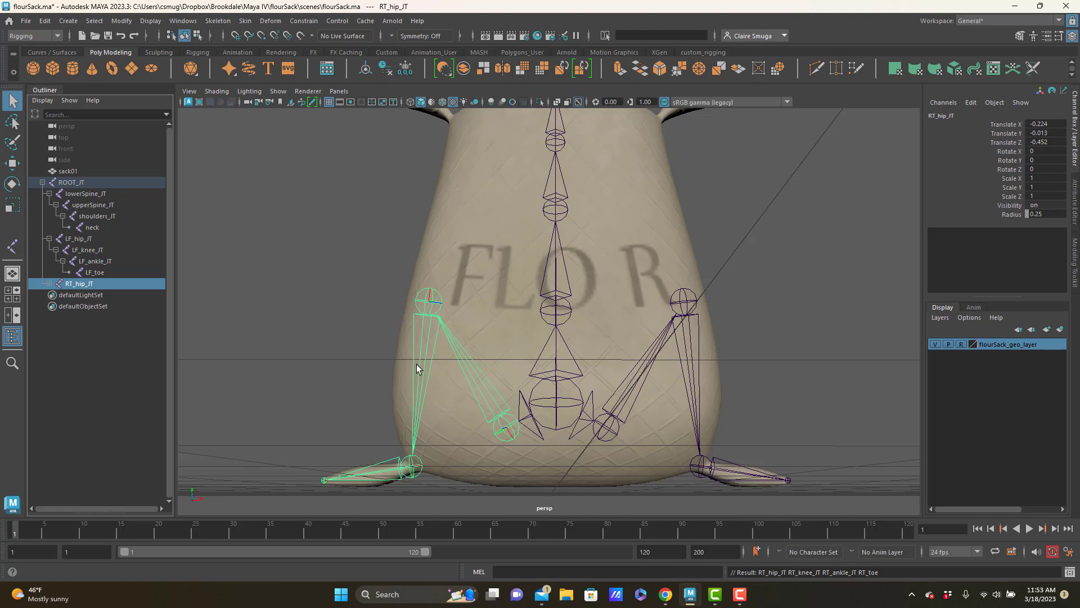
pyautogui.moveTo(218, 4)
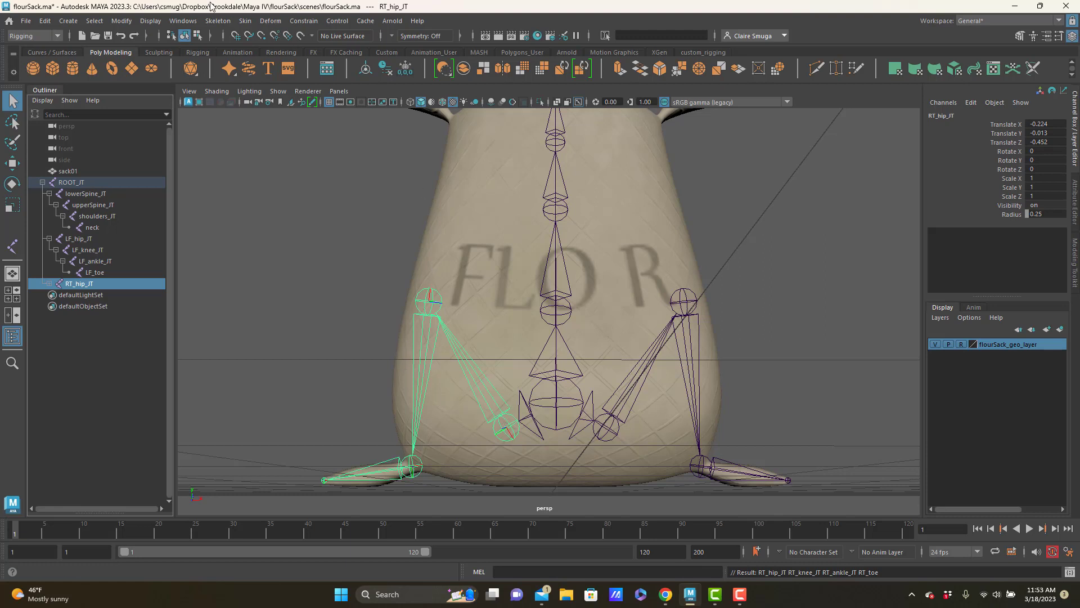
# Orient the RT_hip_JT chain's joints with xyz primary and y-up secondary axis
pyautogui.click(218, 20)
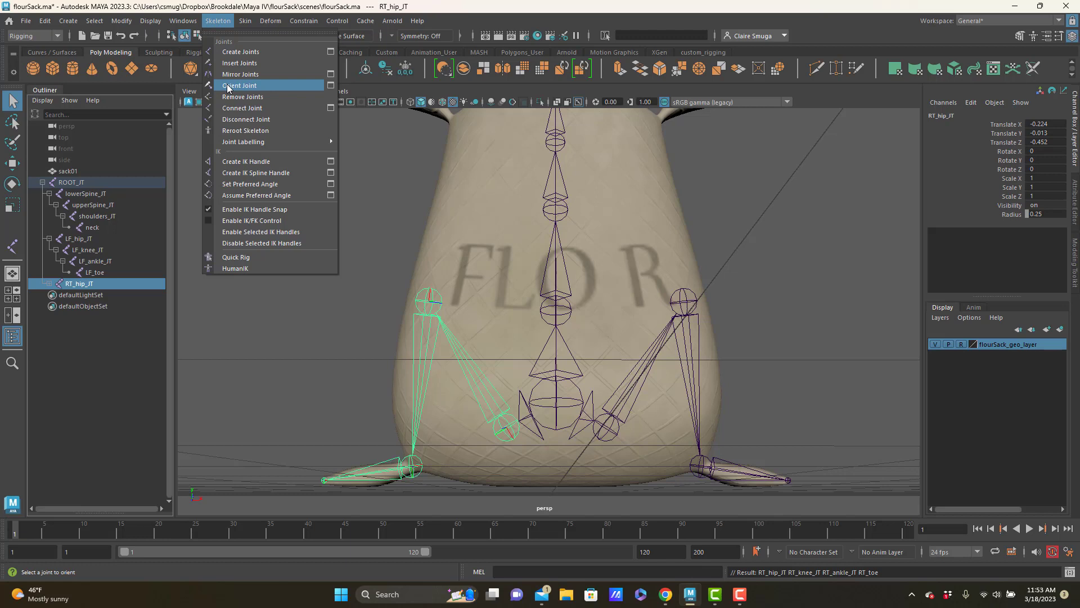
pyautogui.click(239, 85)
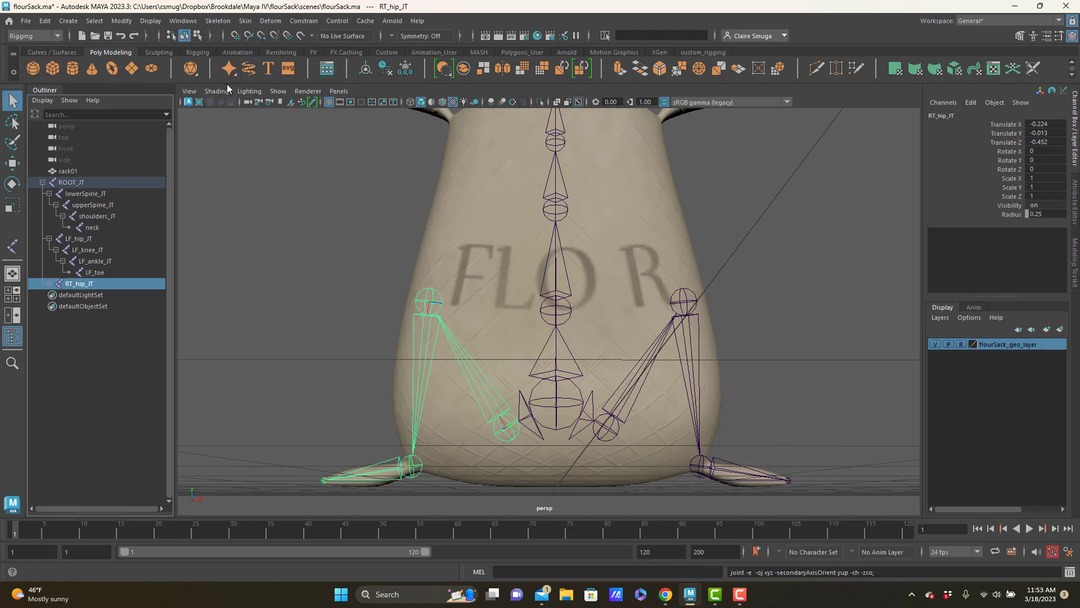
pyautogui.moveTo(439, 472)
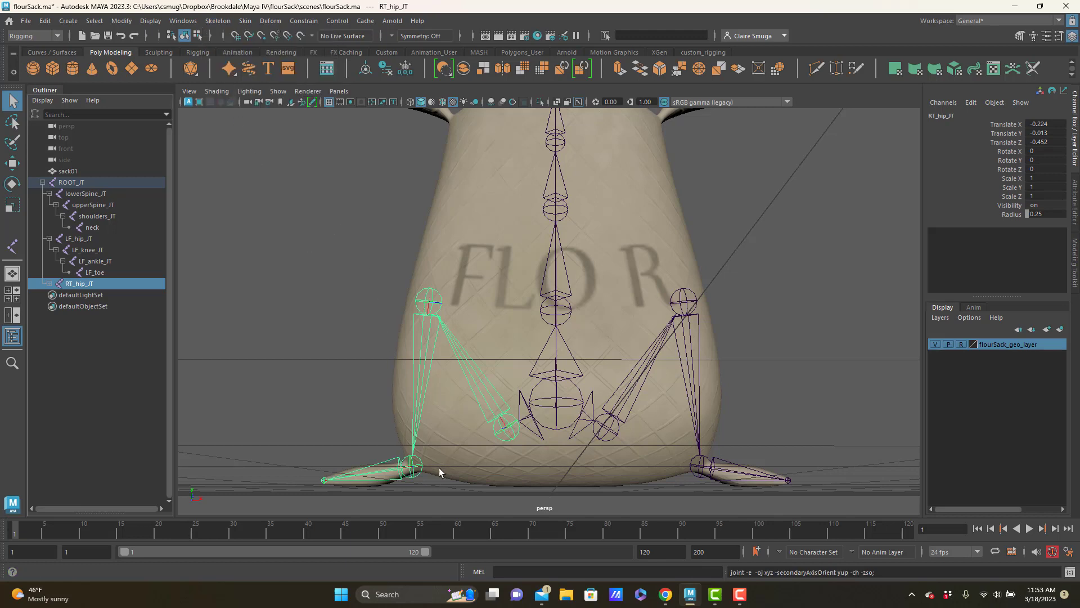
pyautogui.moveTo(416, 417)
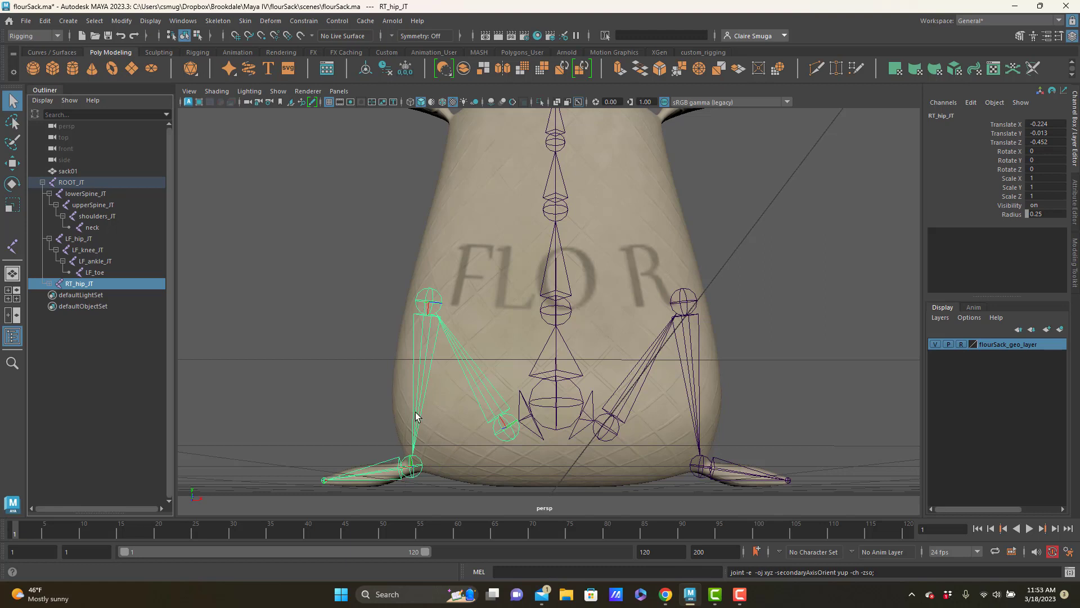
pyautogui.moveTo(402, 474)
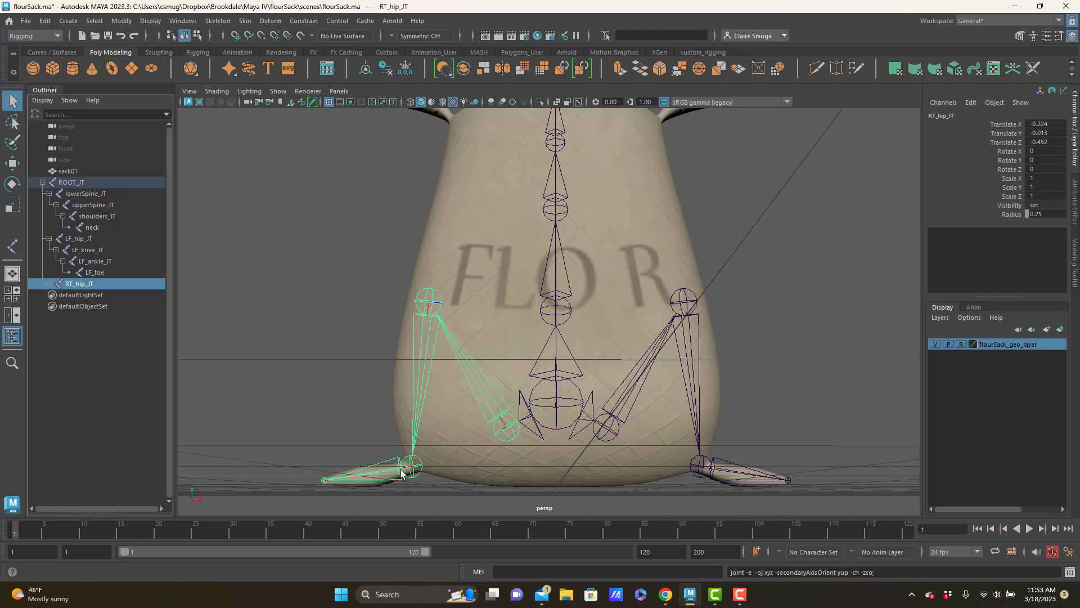
pyautogui.moveTo(54, 295)
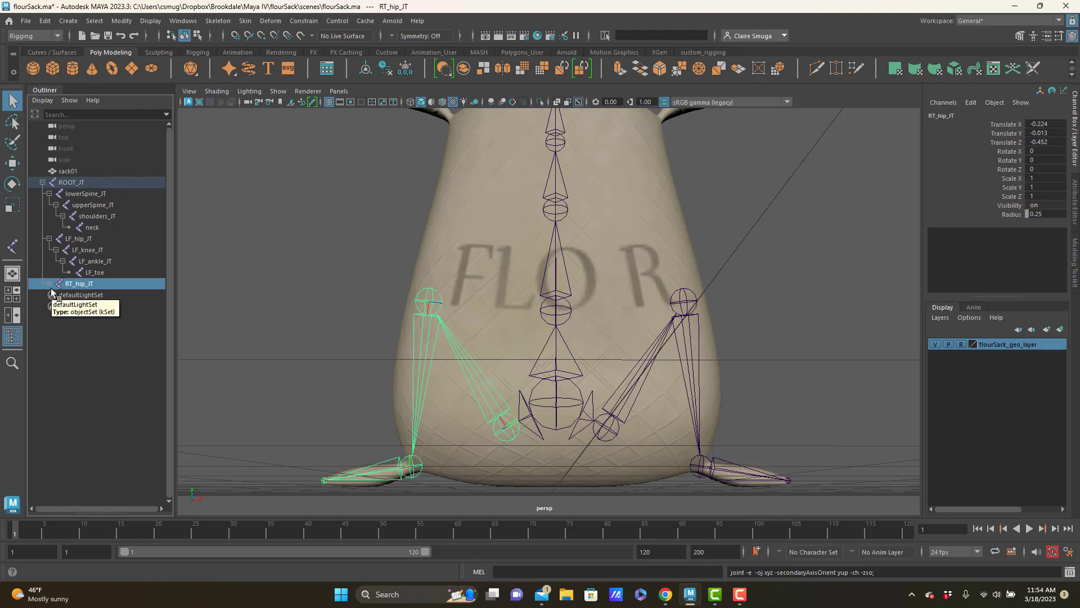
# Expand RT_hip_JT to show RT_knee_JT, RT_ankle_JT and RT_toe, with the Skeleton menu reopened
pyautogui.click(43, 284)
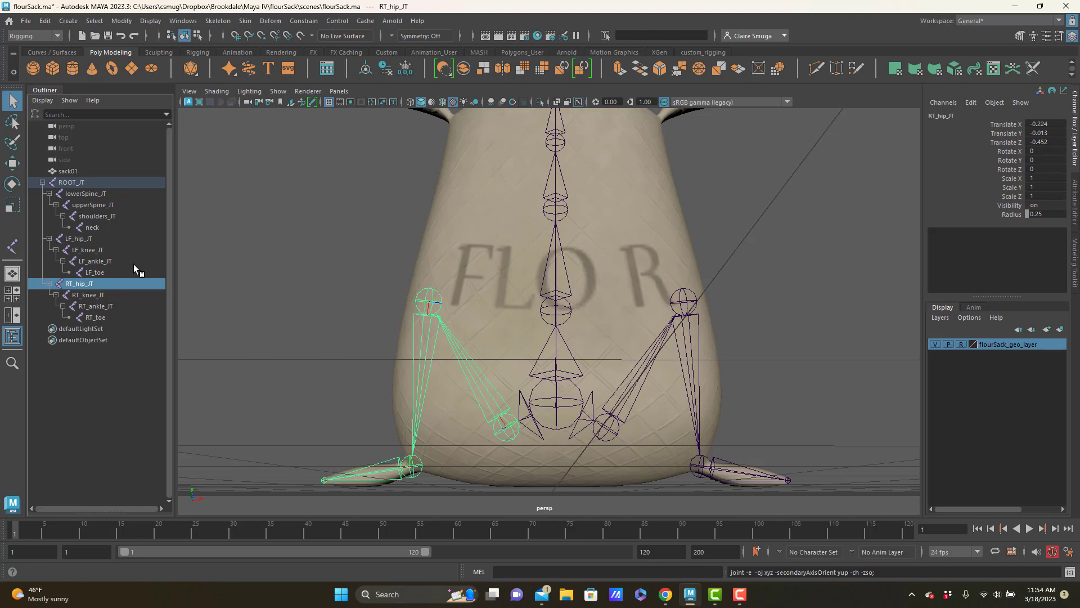
pyautogui.moveTo(77, 255)
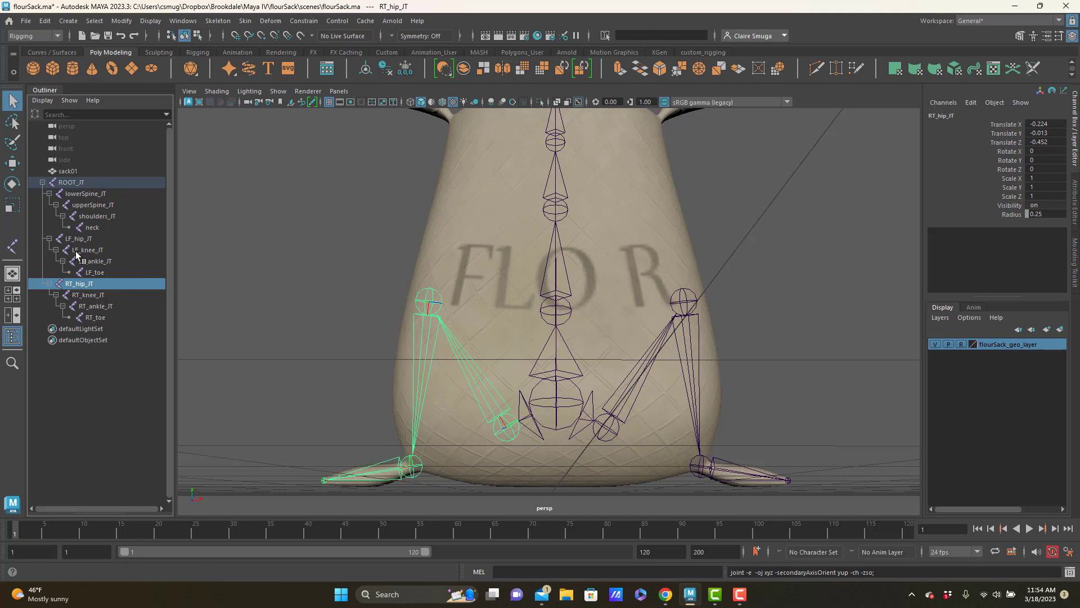
pyautogui.moveTo(101, 363)
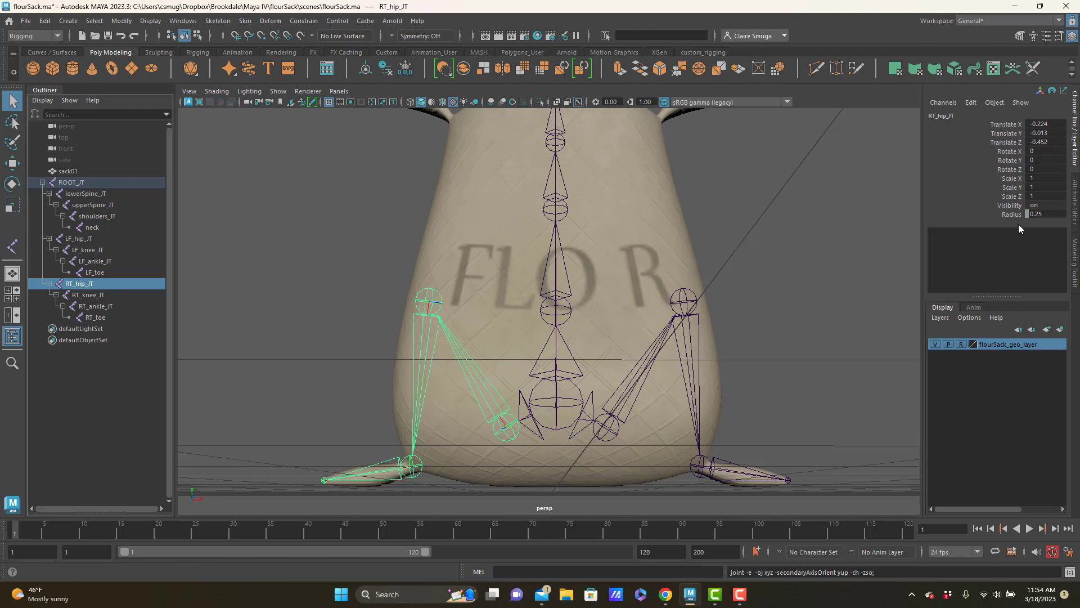
pyautogui.moveTo(441, 301)
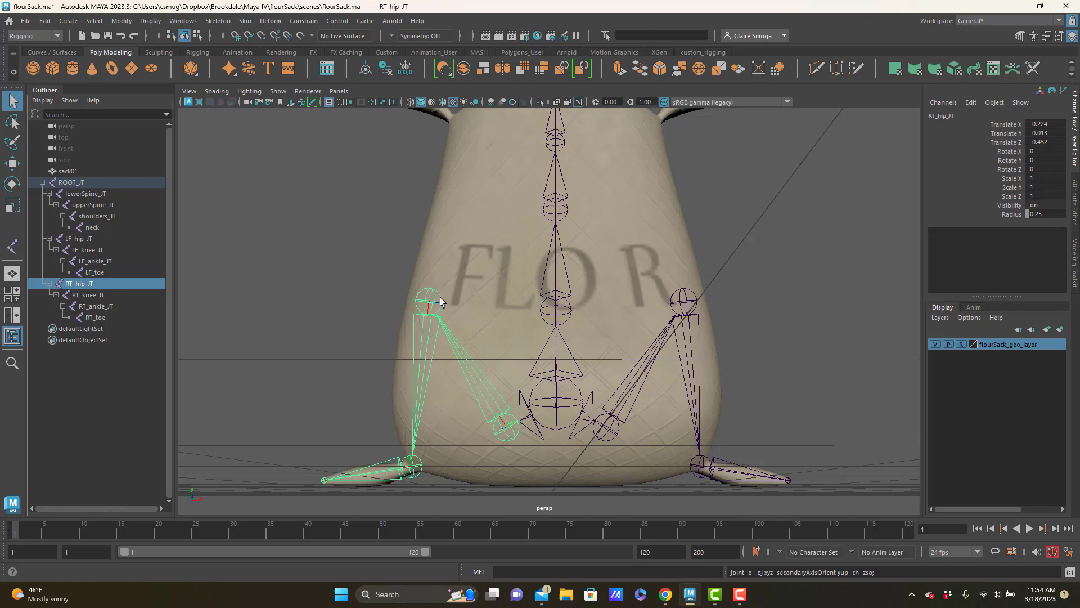
pyautogui.moveTo(218, 20)
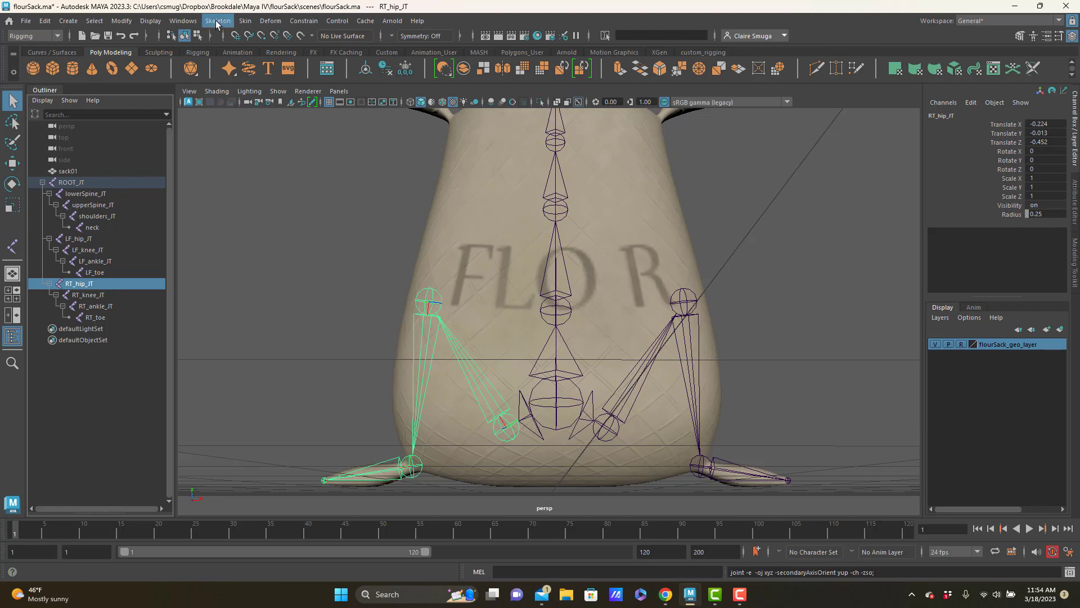
pyautogui.click(219, 20)
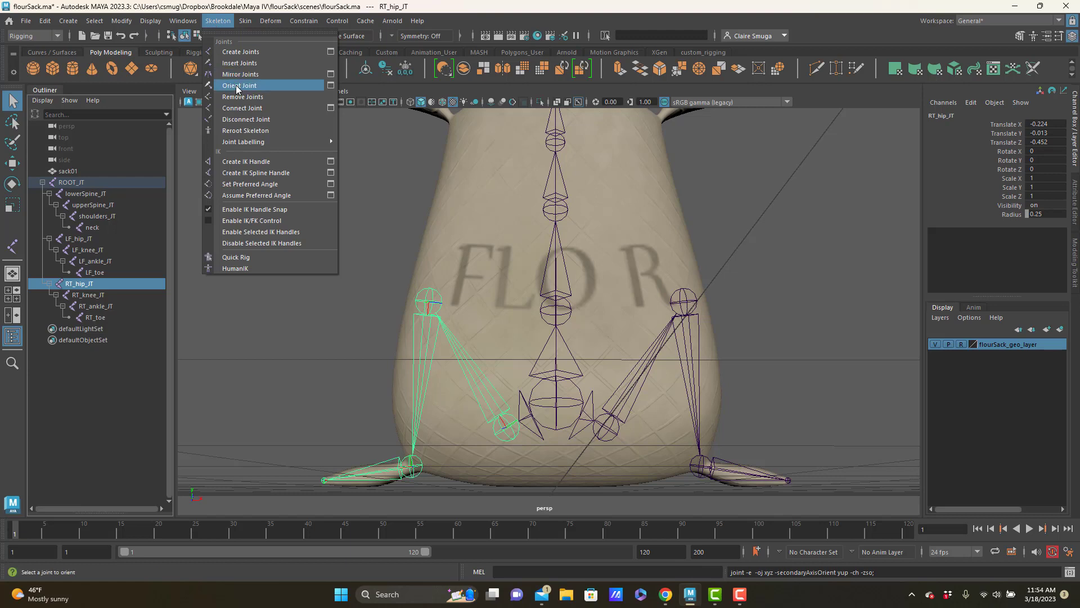
pyautogui.moveTo(265, 88)
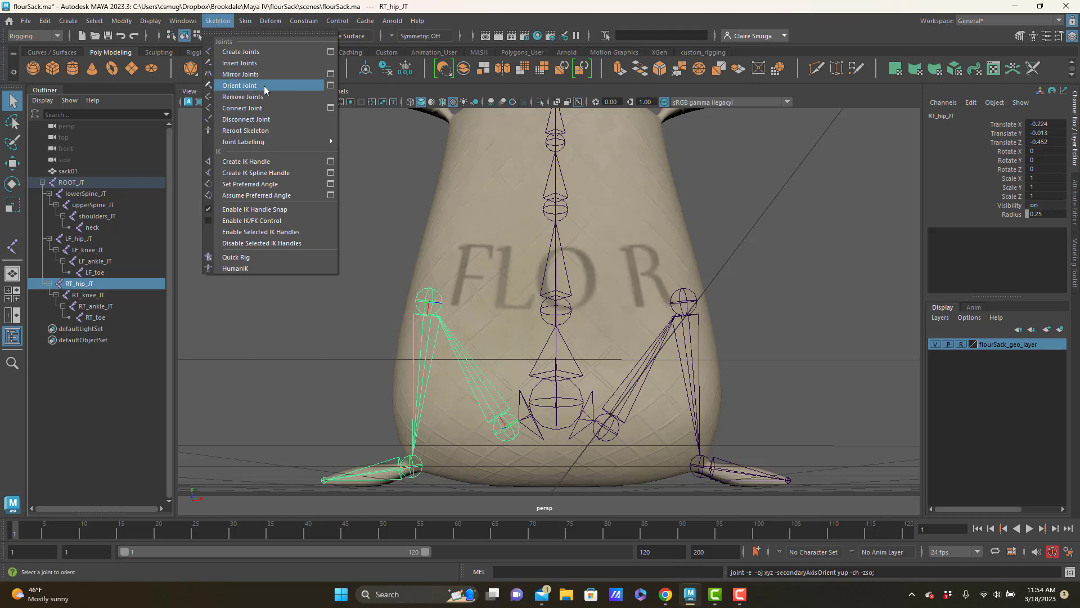